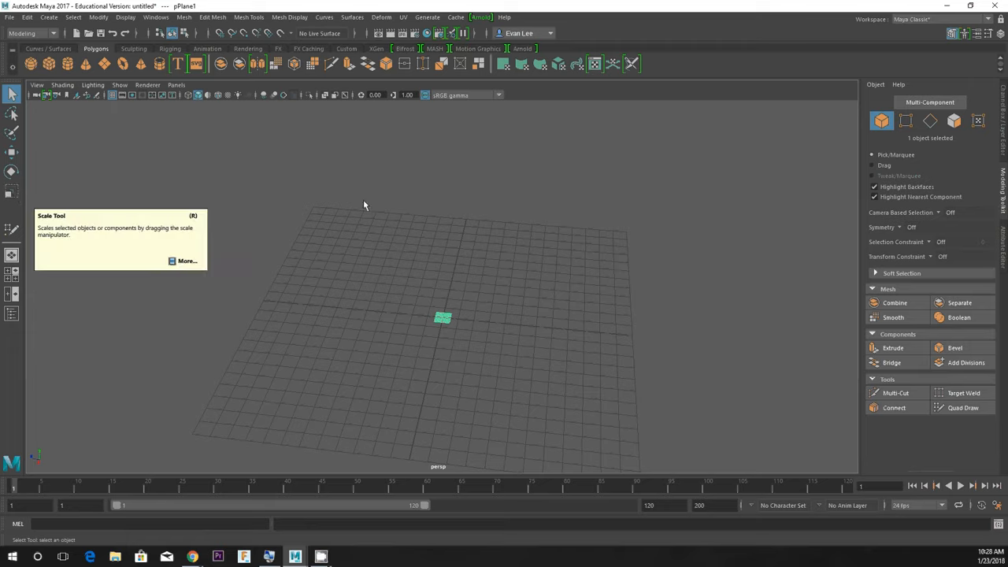
mouse_move(564, 403)
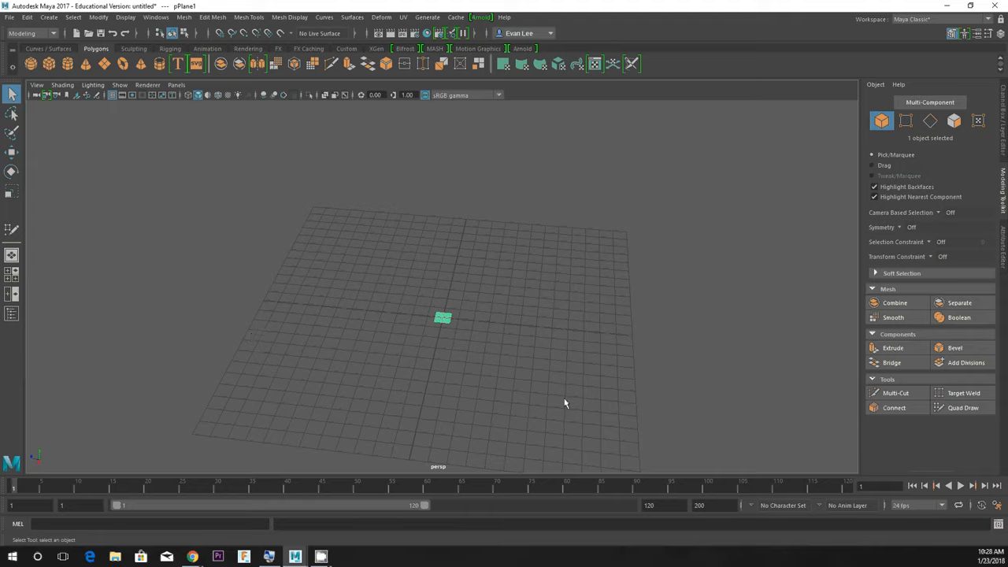
Scale pPlane1 up to roughly 34 units so it extends beyond the grid
click(12, 191)
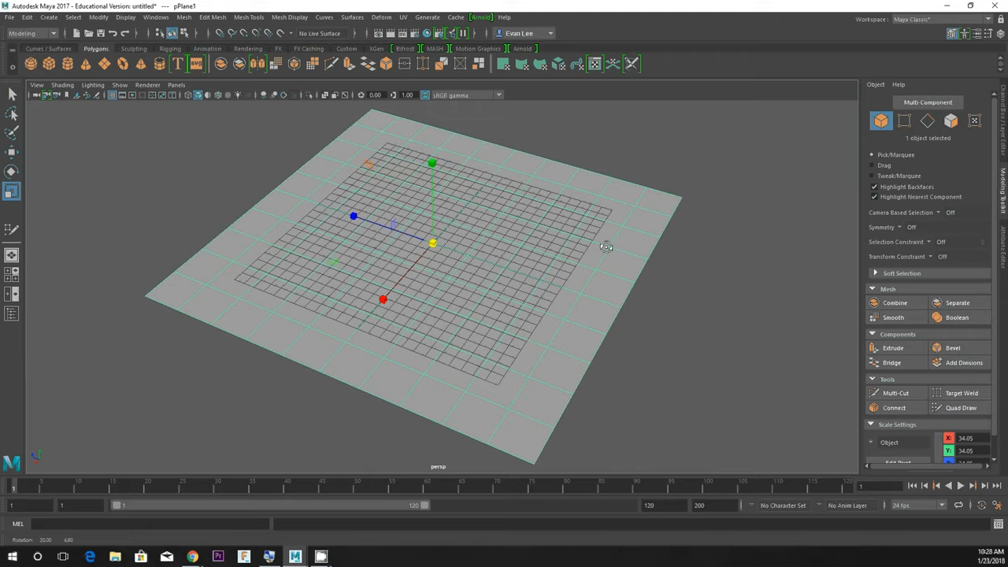
mouse_move(166, 79)
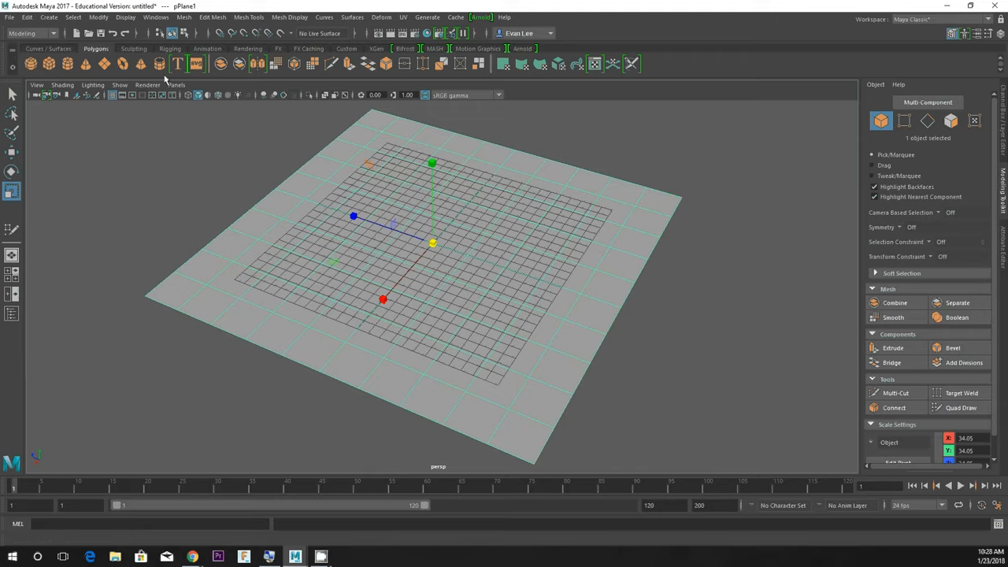
mouse_move(275, 64)
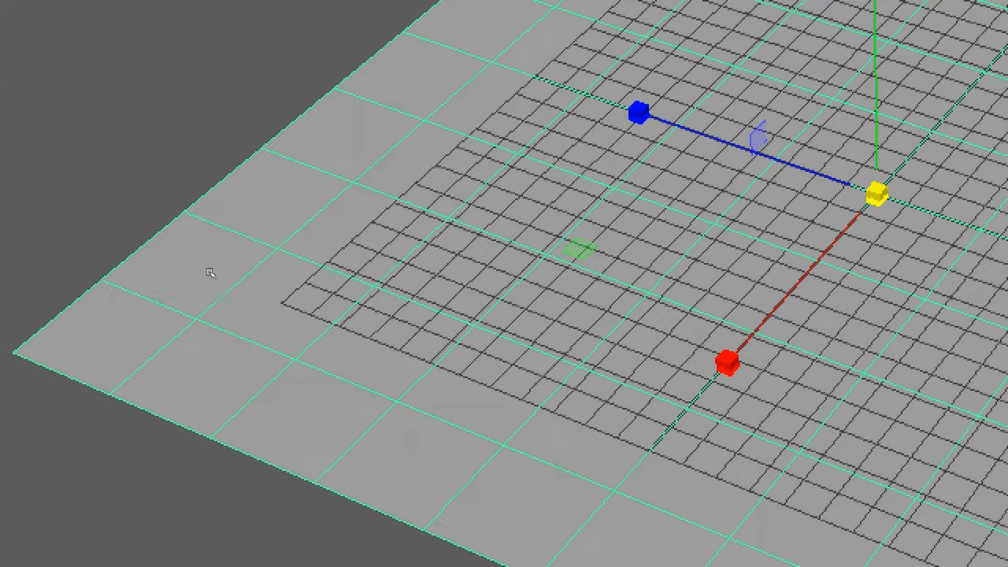
mouse_move(185, 268)
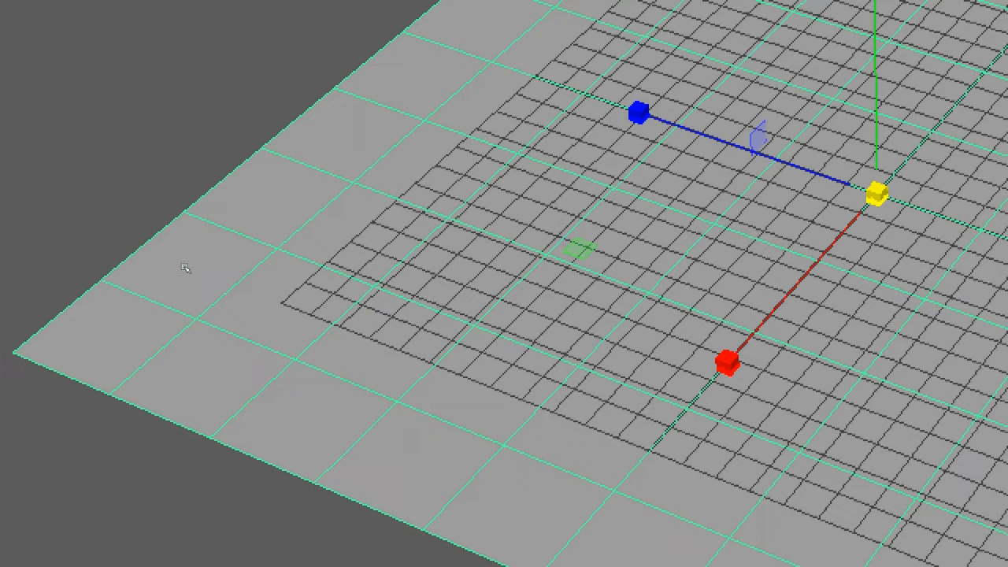
mouse_move(192, 257)
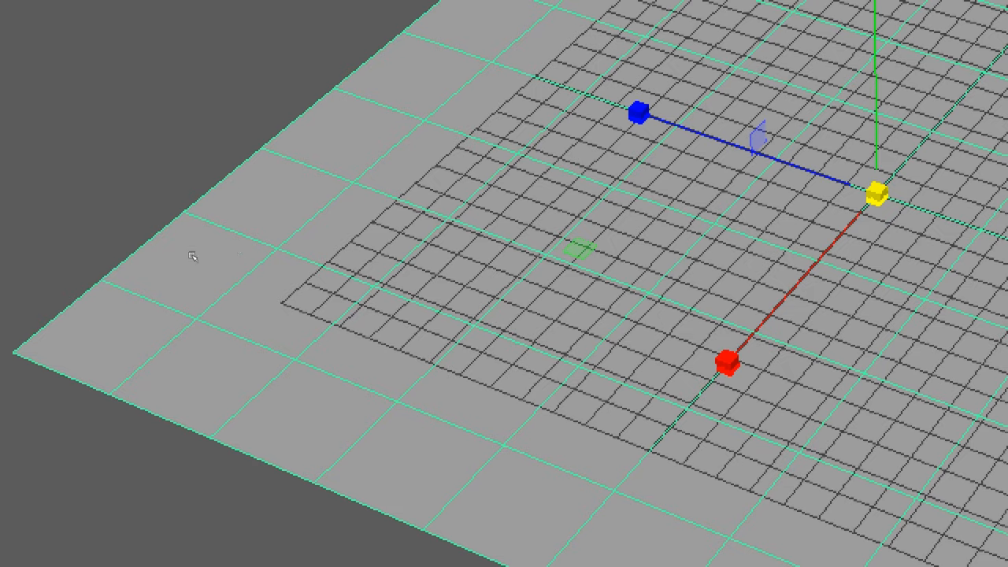
mouse_move(342, 238)
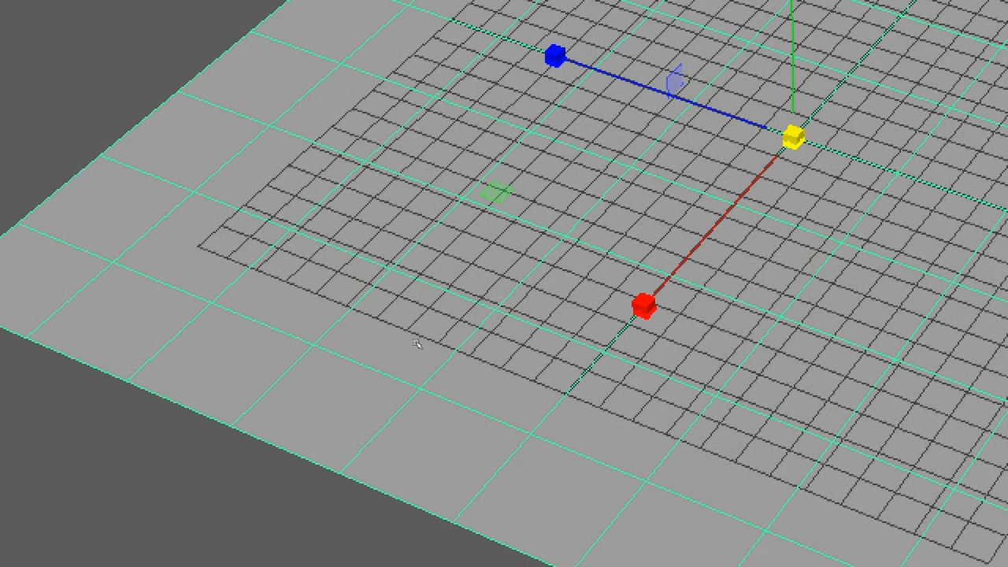
mouse_move(353, 203)
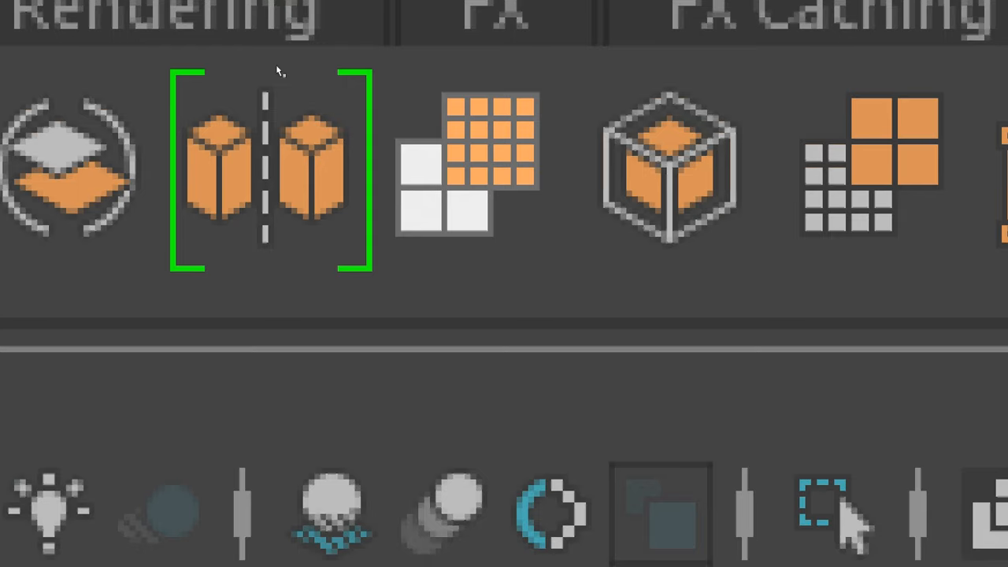
Apply Smooth with 1 division to turn the enlarged plane into a dense mesh
scroll(right, 3)
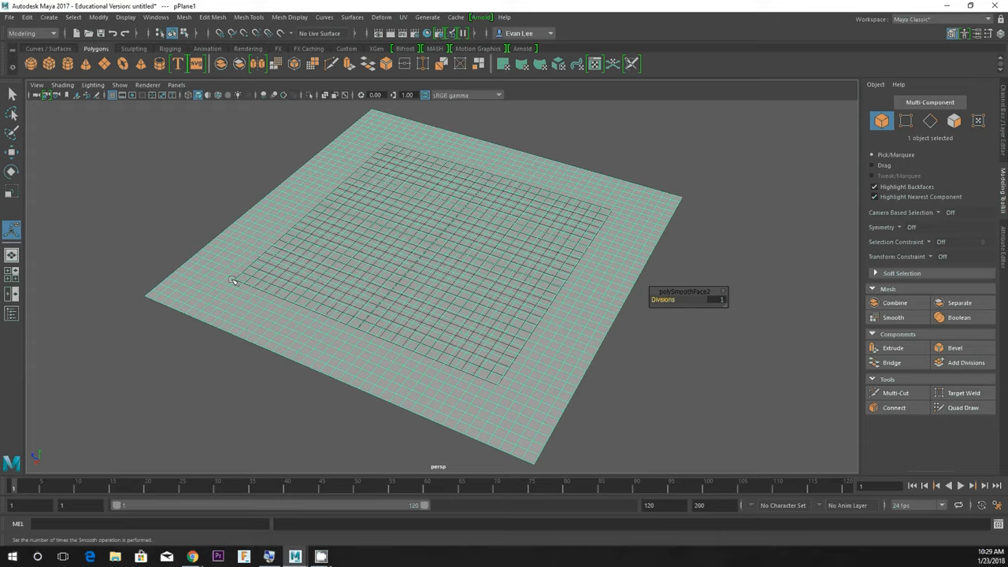
mouse_move(98, 126)
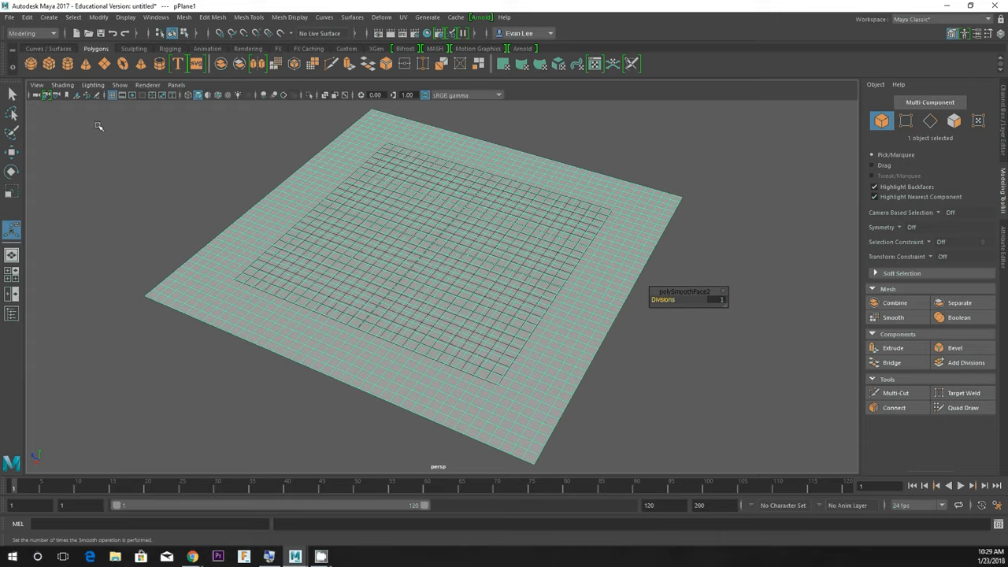
mouse_move(130, 52)
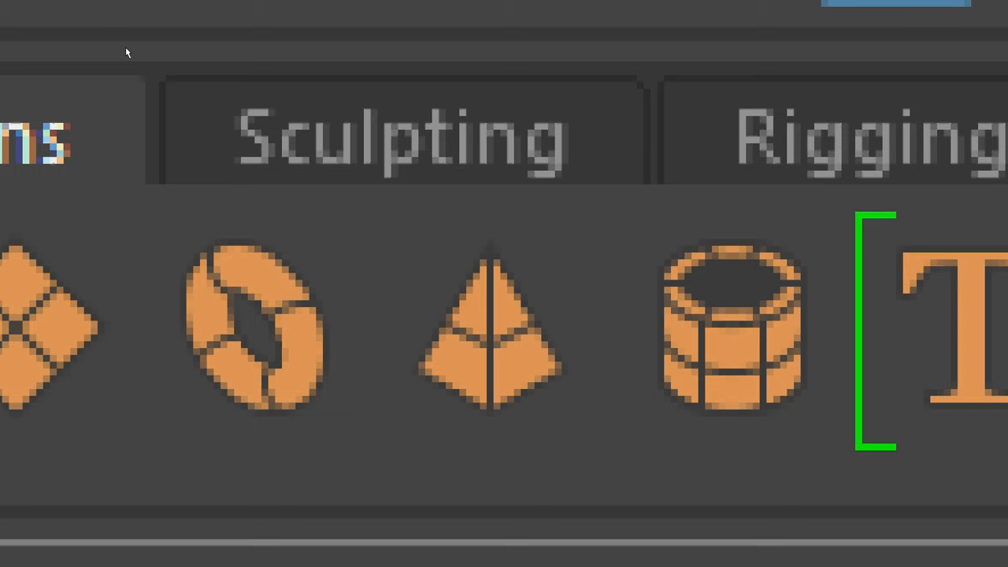
mouse_move(112, 52)
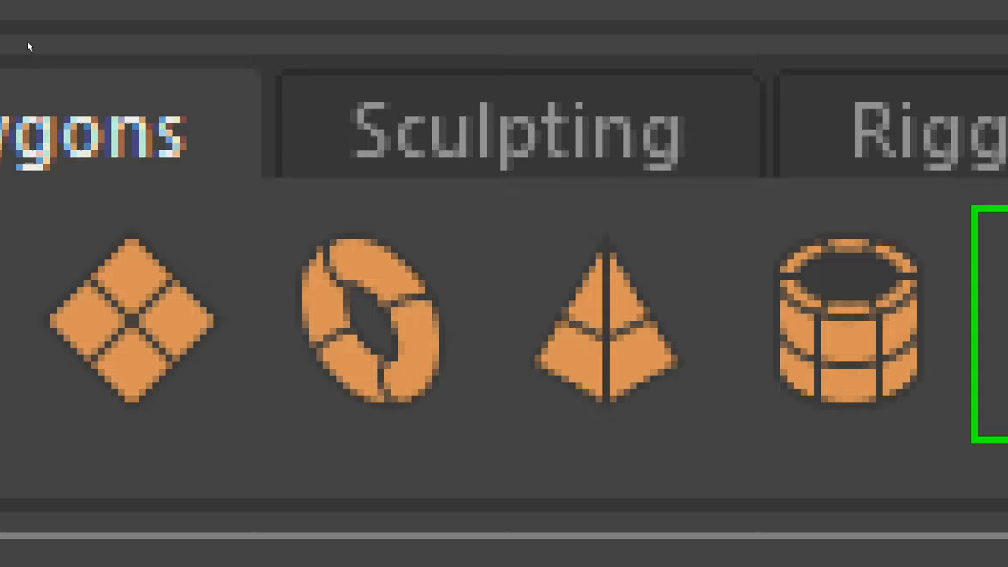
Activate the Sculpt Tool from the Sculpting shelf and show its Tool Settings
click(516, 126)
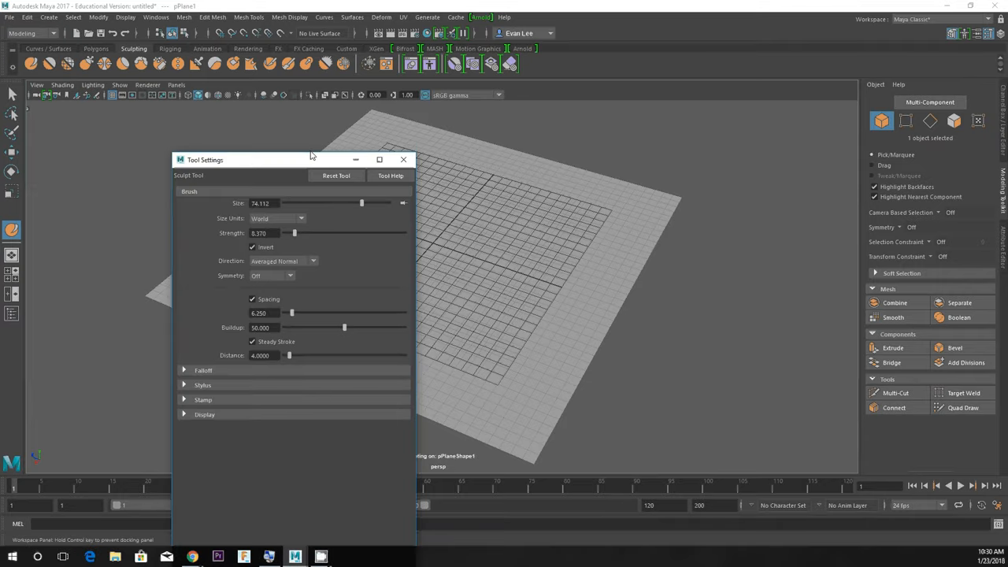
Shrink the brush to size about 5, turn off Invert, and raise a mound near the back
drag(311, 159, 287, 138)
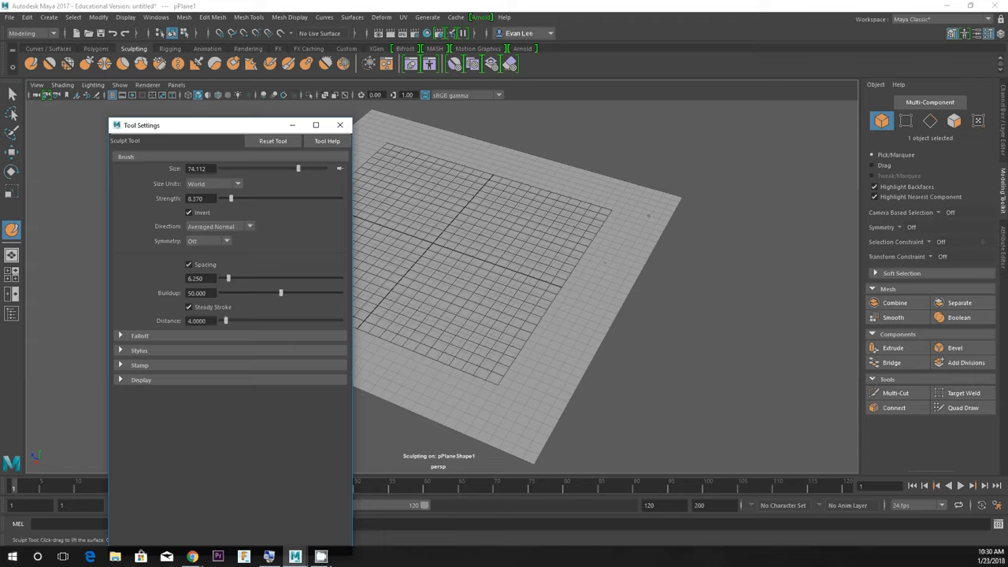
drag(298, 169, 233, 169)
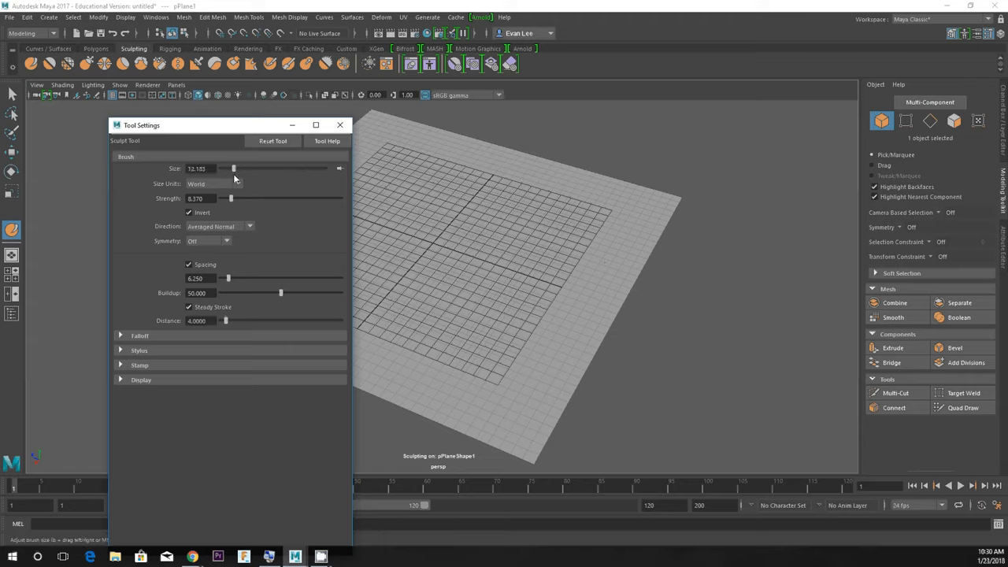
drag(233, 168, 228, 168)
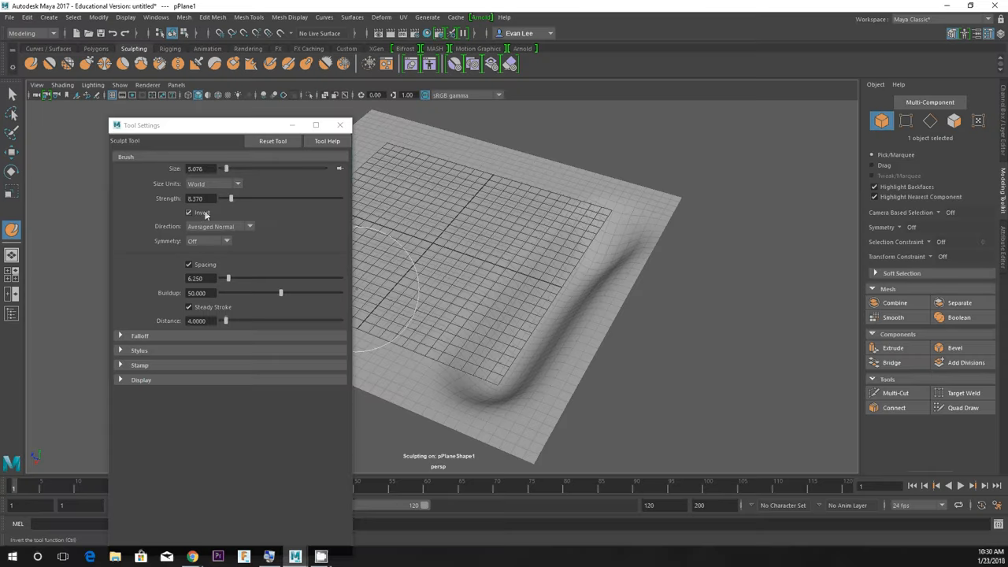
click(188, 212)
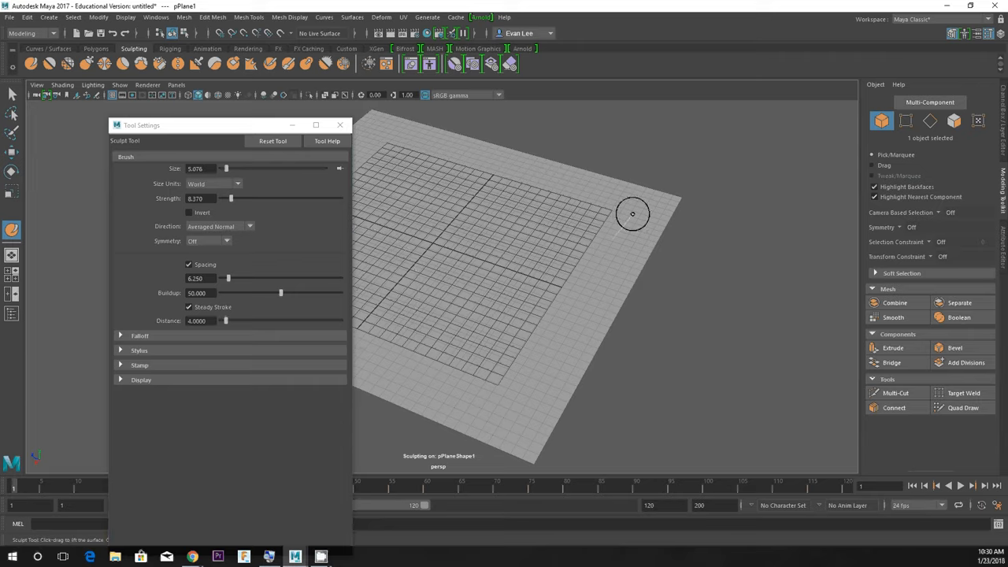
drag(632, 214, 428, 374)
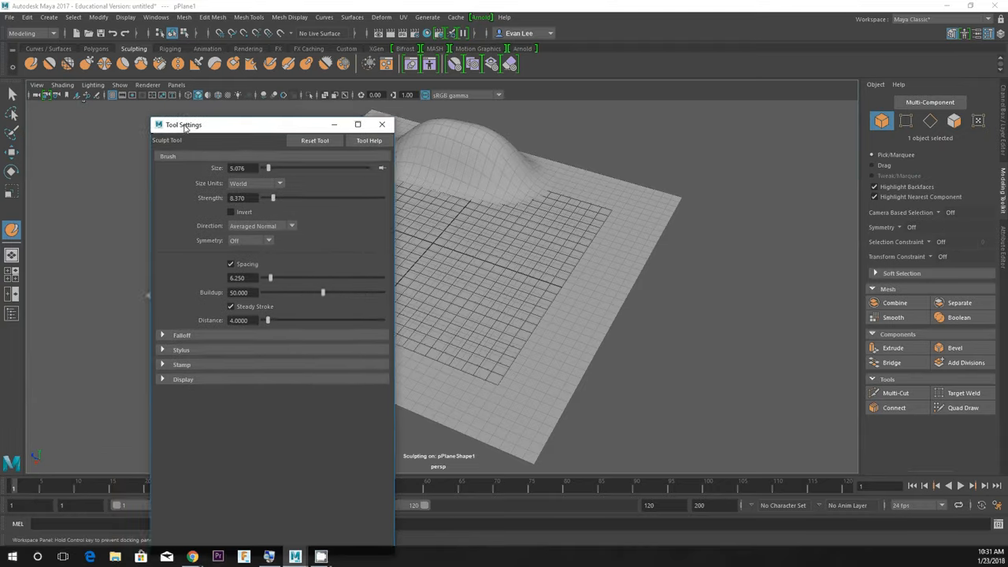
Enlarge the brush to size ~19.8 and strength ~28.2, then raise a ridge along the right edge
drag(184, 125, 116, 118)
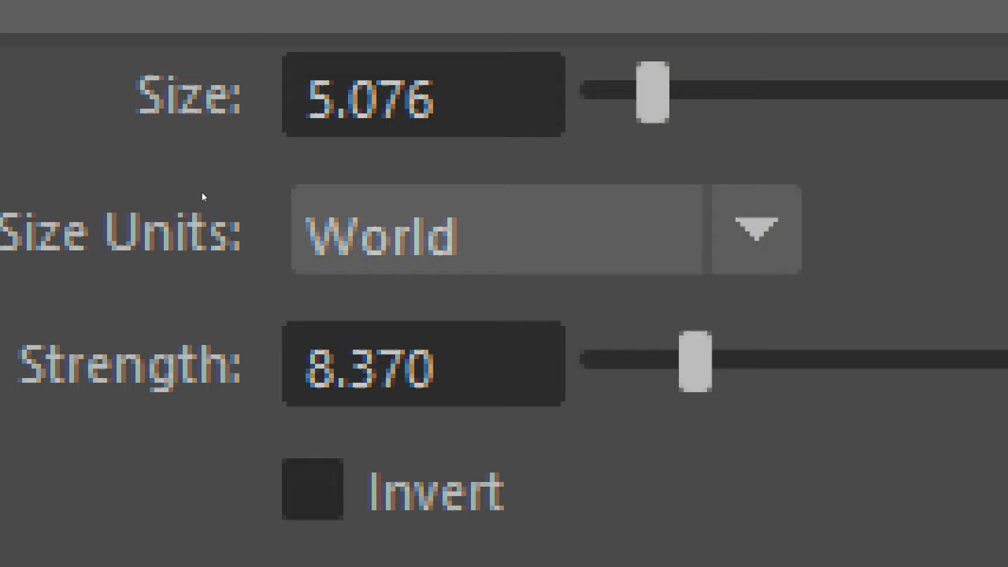
drag(691, 365, 621, 364)
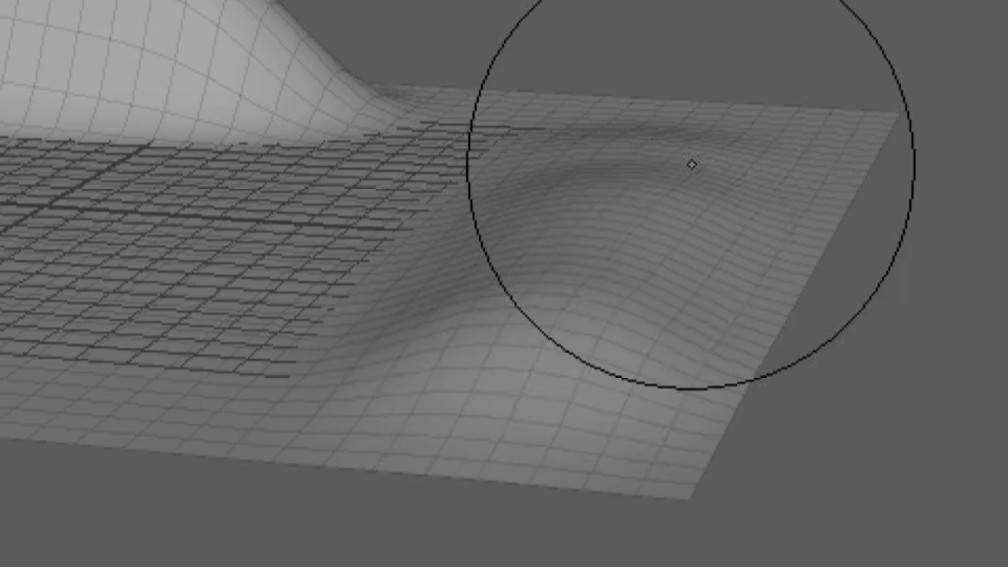
drag(690, 163, 645, 193)
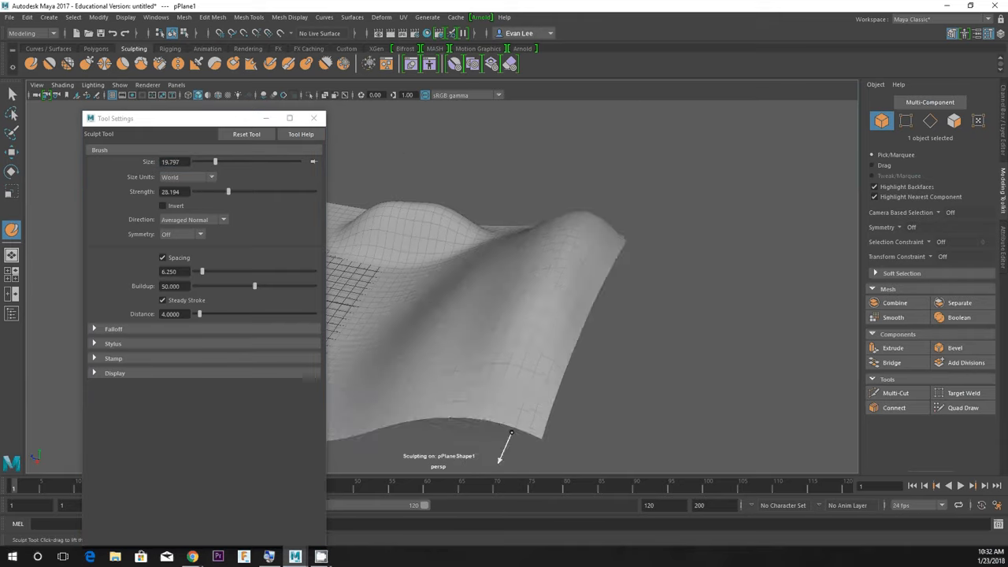
Orbit around the hills, then lower the brush strength and shrink the brush to a tiny size
drag(500, 460, 508, 326)
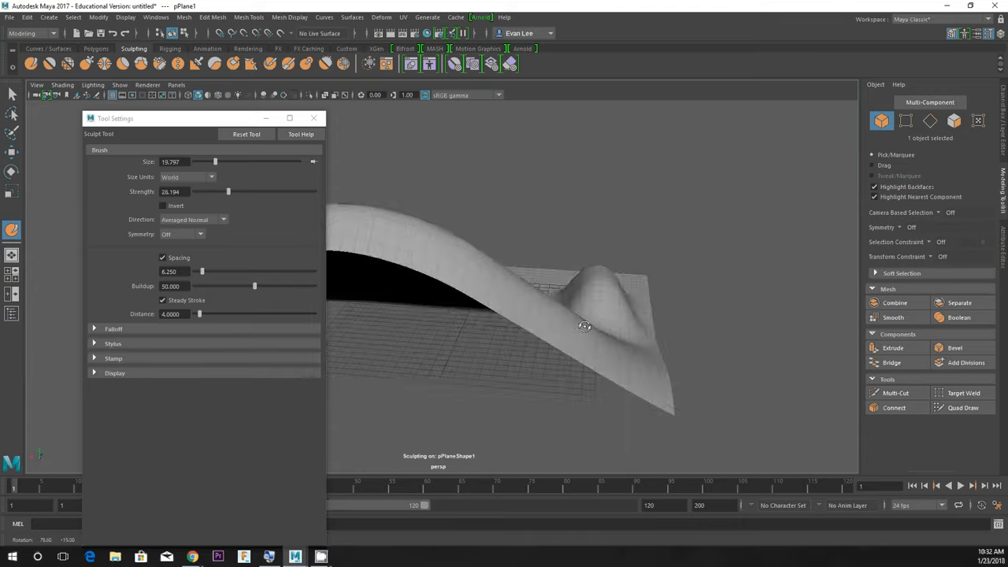
drag(584, 327, 740, 329)
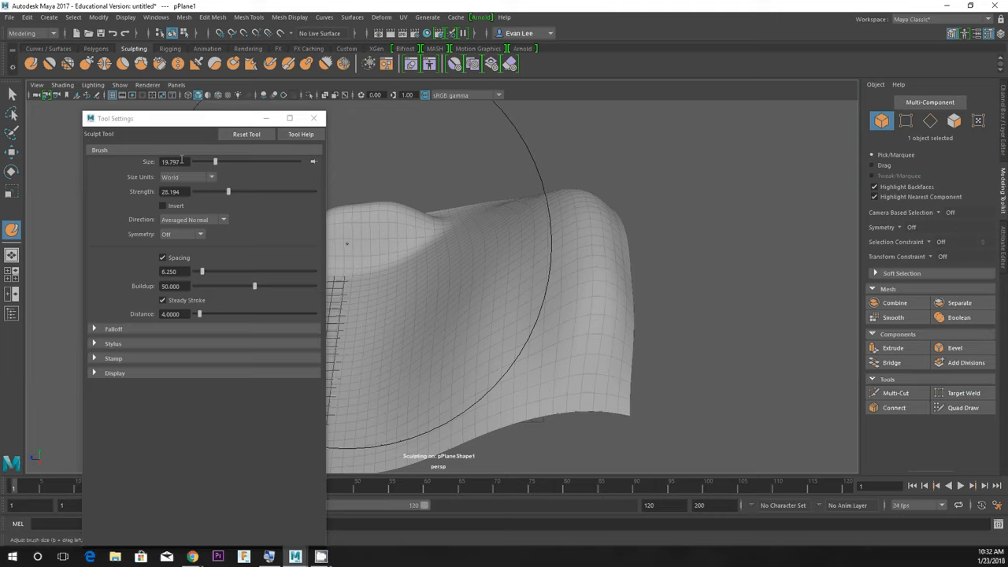
drag(229, 192, 164, 191)
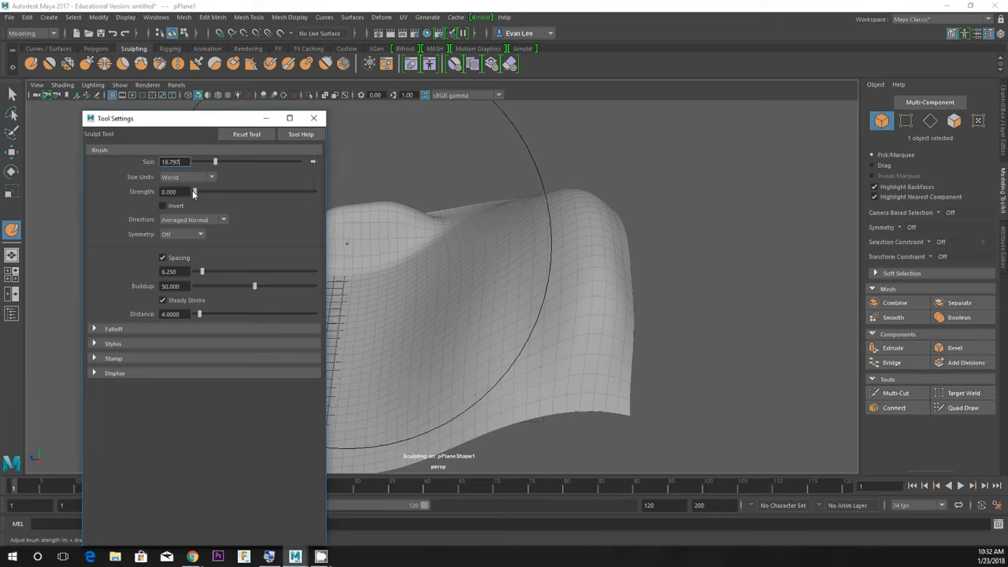
drag(196, 191, 220, 191)
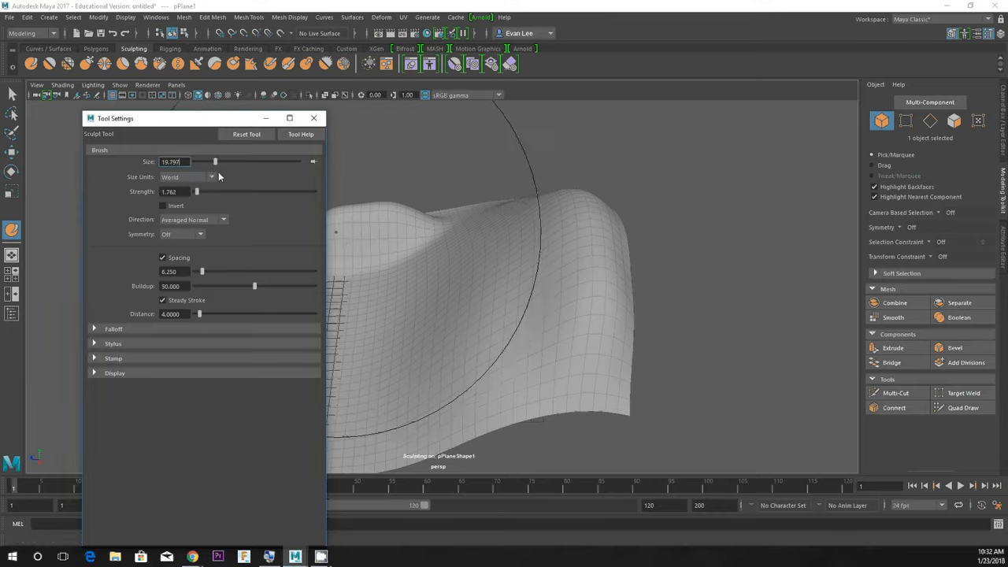
drag(196, 192, 232, 191)
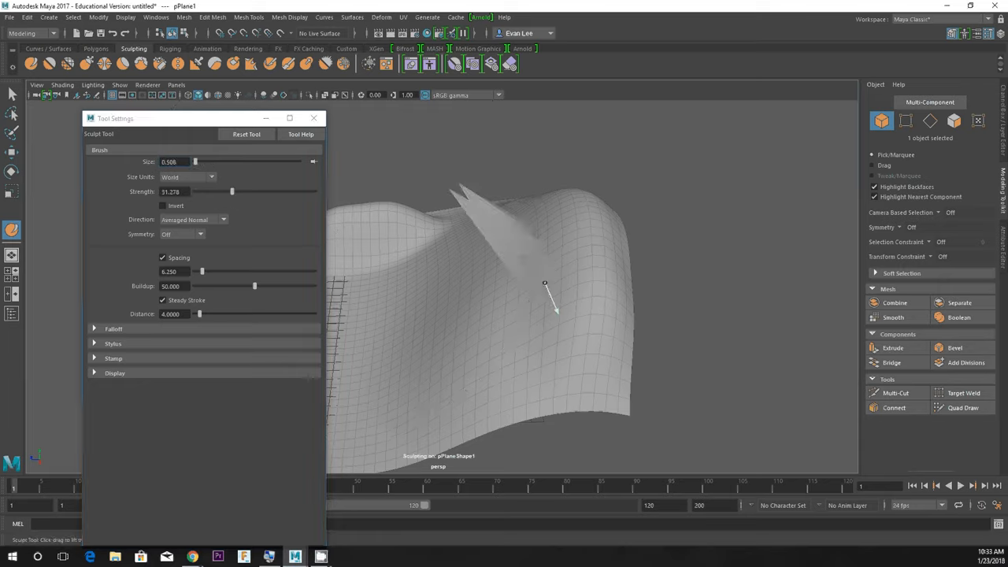
Pull up sharp peaks and raised shapes along the ridge and surrounding terrain
drag(551, 299, 723, 263)
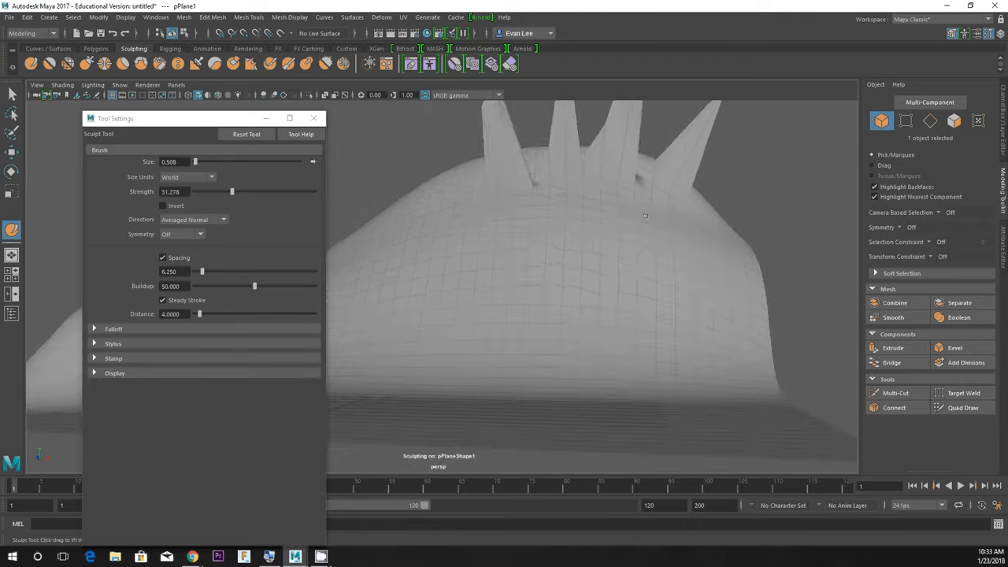
drag(645, 215, 601, 325)
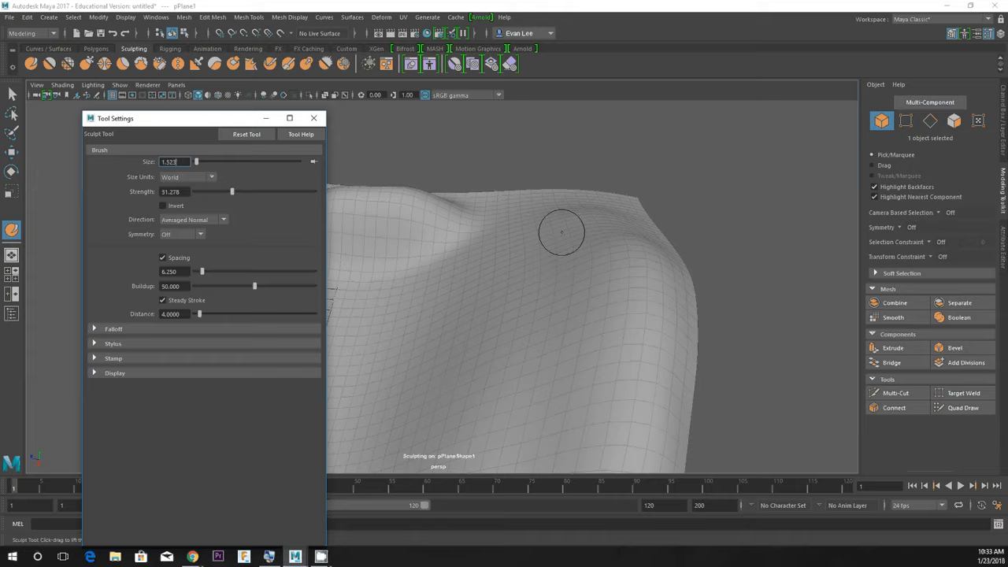
drag(562, 233, 685, 278)
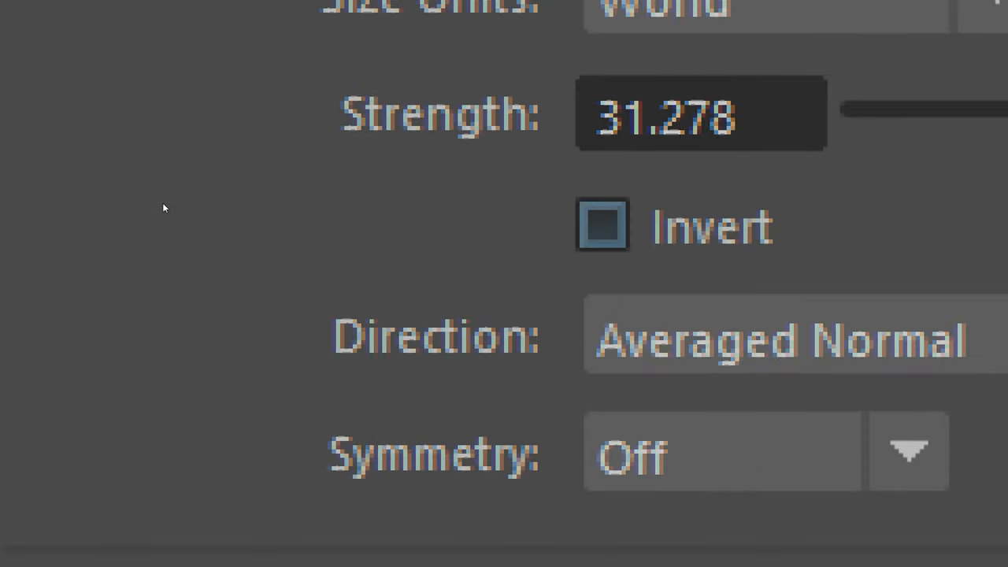
Turn on Invert, reduce brush size to about 3.5, and carve a trench across the plane
click(602, 225)
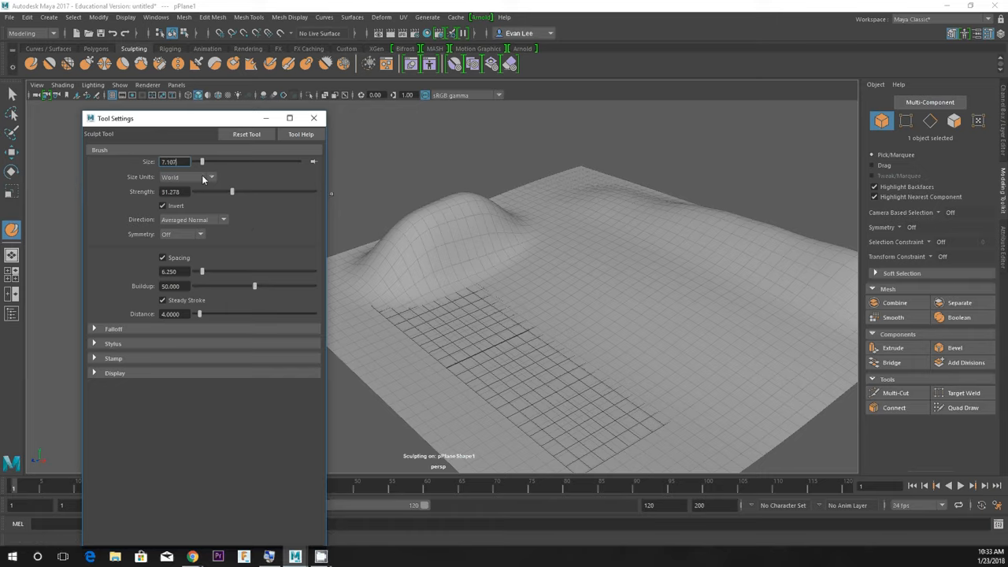
drag(201, 161, 199, 161)
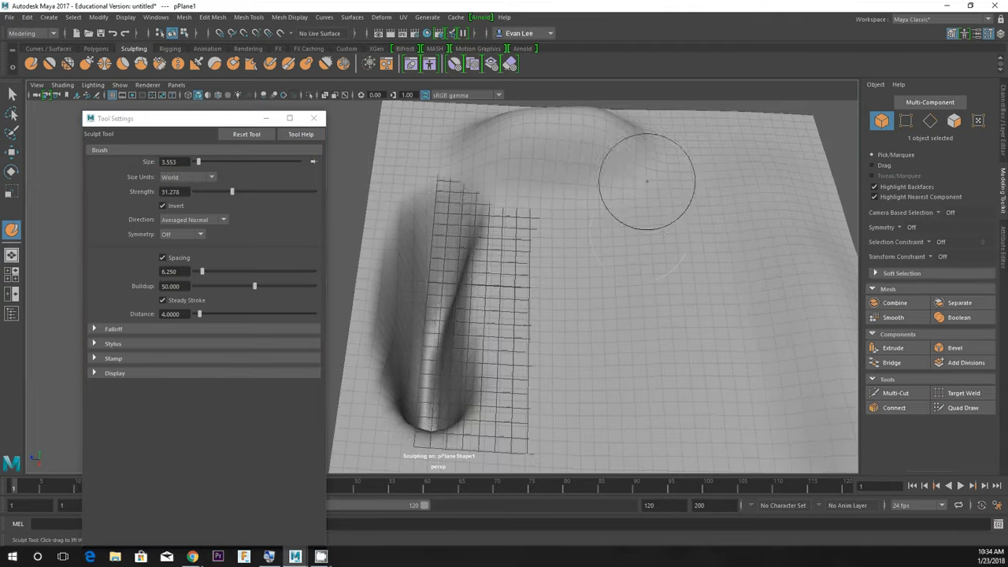
drag(646, 181, 541, 255)
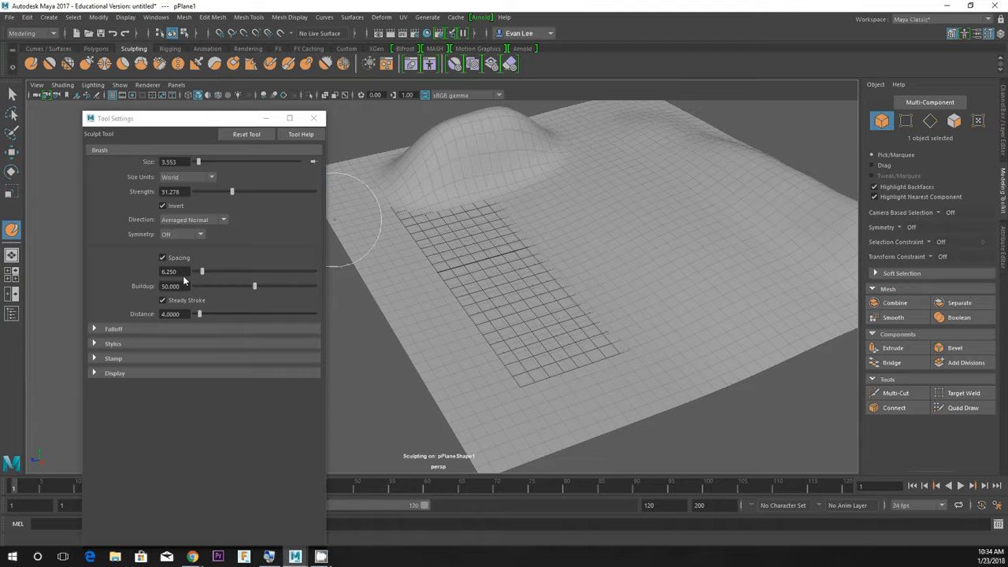
mouse_move(200, 316)
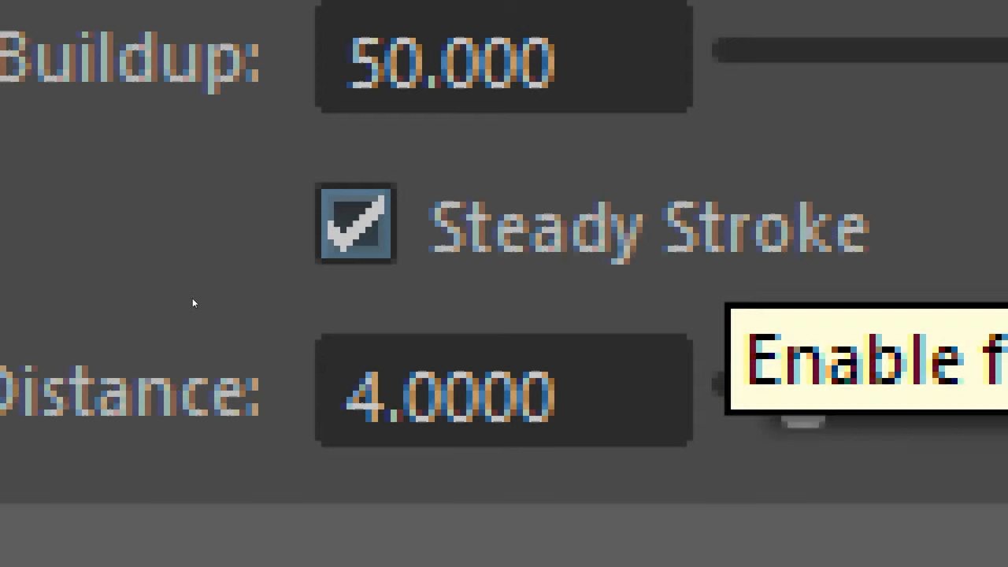
Turn off Steady Stroke and carve freehand dips into the terrain surface
click(355, 225)
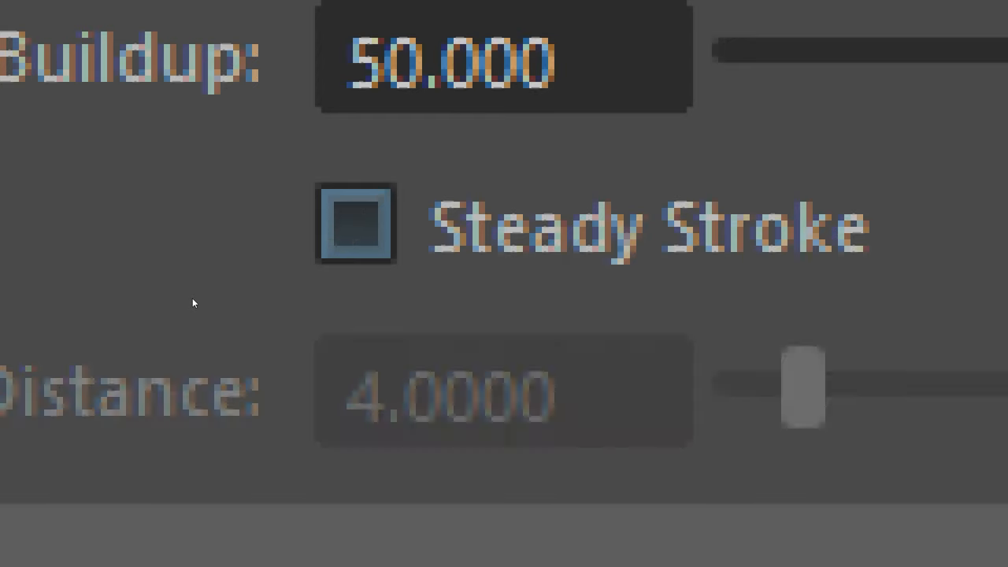
click(354, 225)
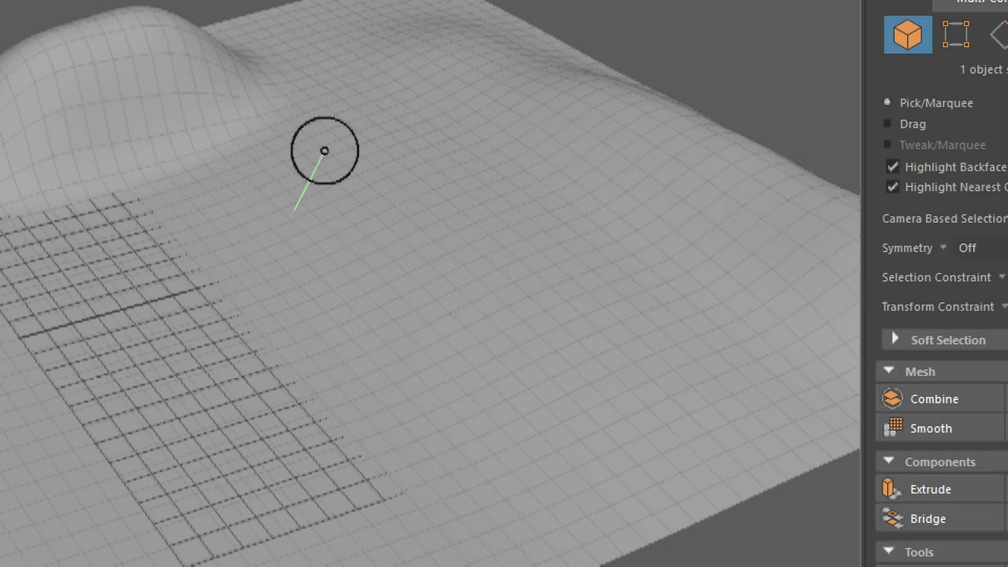
drag(324, 150, 289, 299)
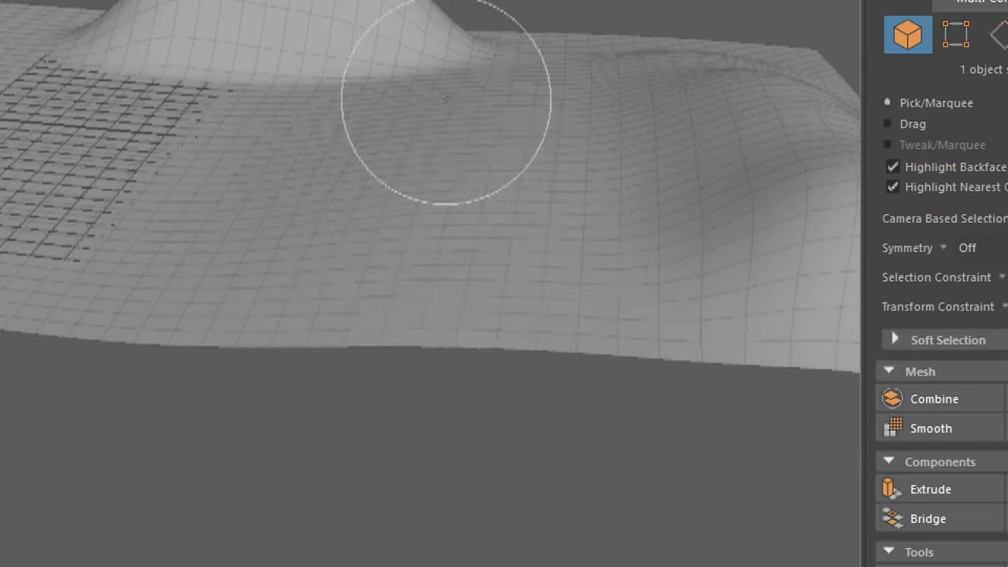
drag(445, 99, 264, 276)
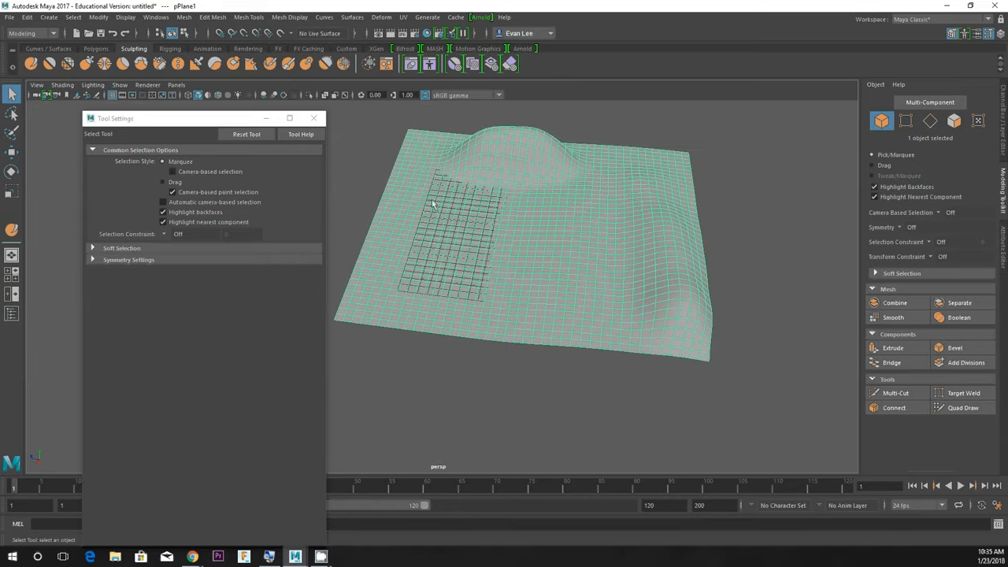
mouse_move(484, 187)
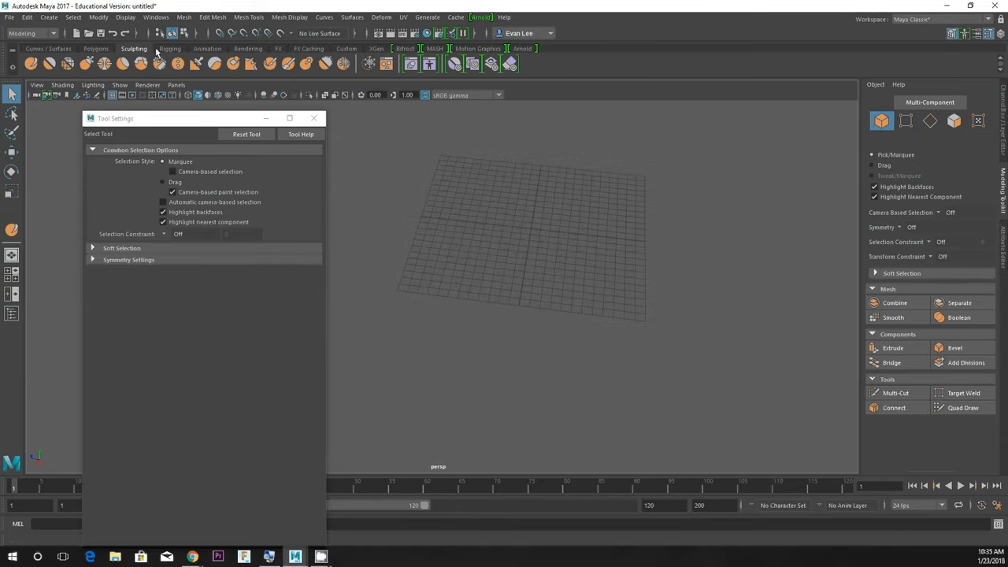
Create a smoothed polygon sphere and activate the Sculpt Tool on it
click(96, 48)
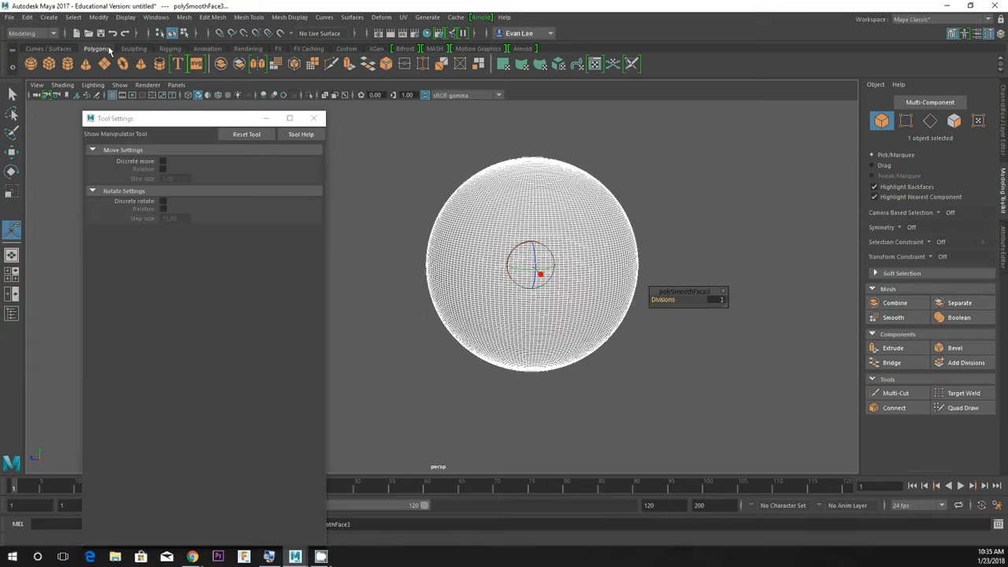
click(134, 48)
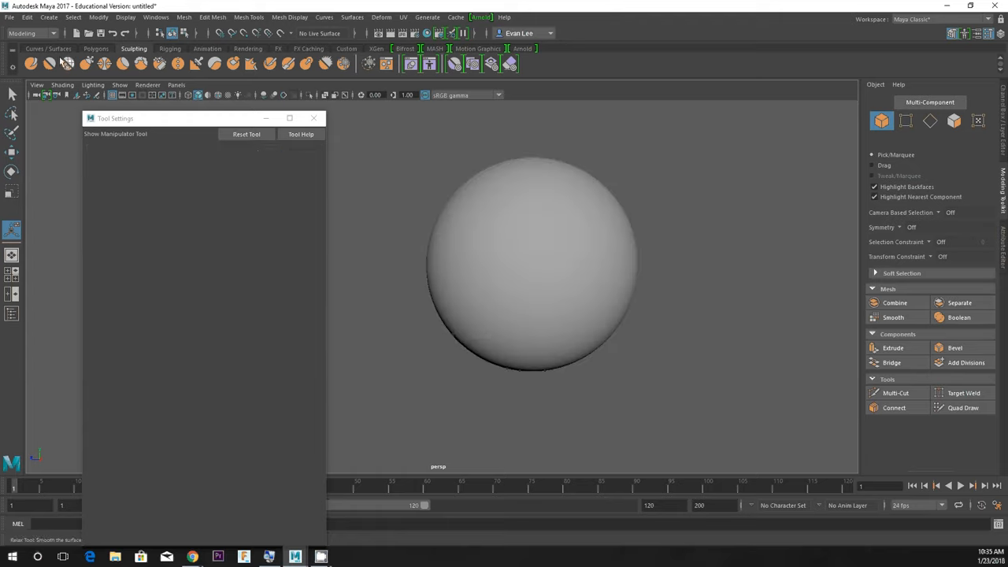
click(12, 229)
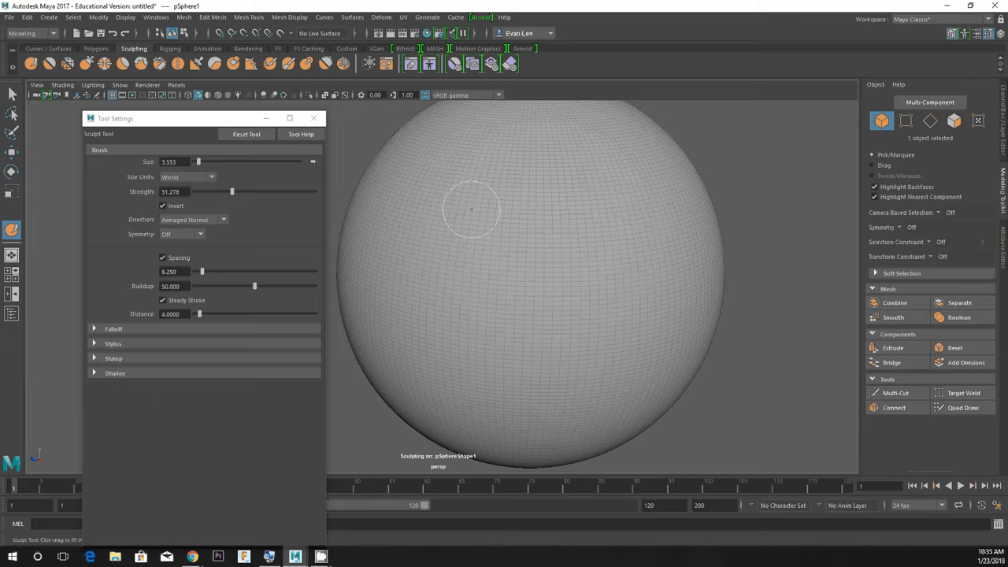
mouse_move(481, 208)
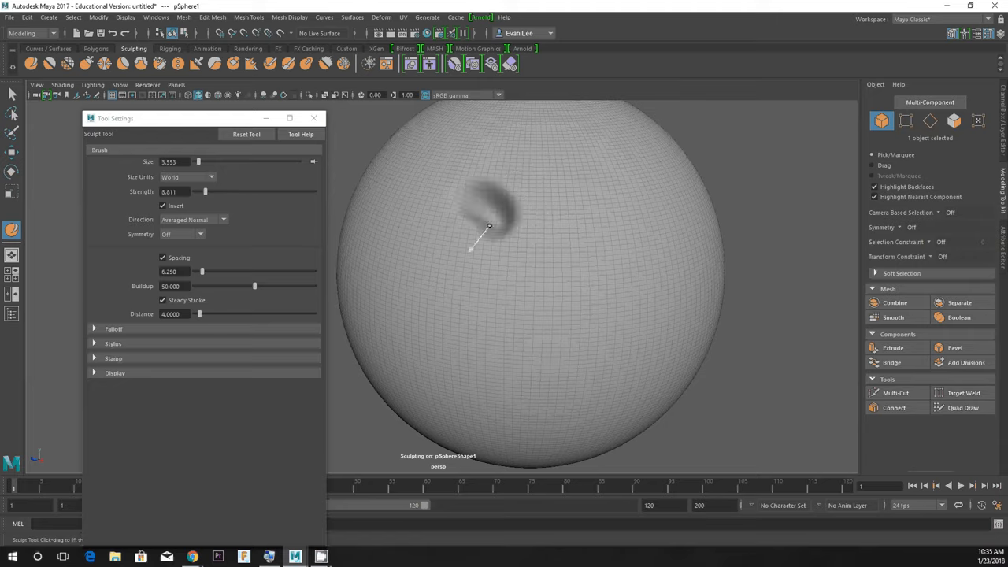
Carve an eye-like hollow with a raised rim using the inverted brush at strength ~8.8
drag(488, 226, 469, 221)
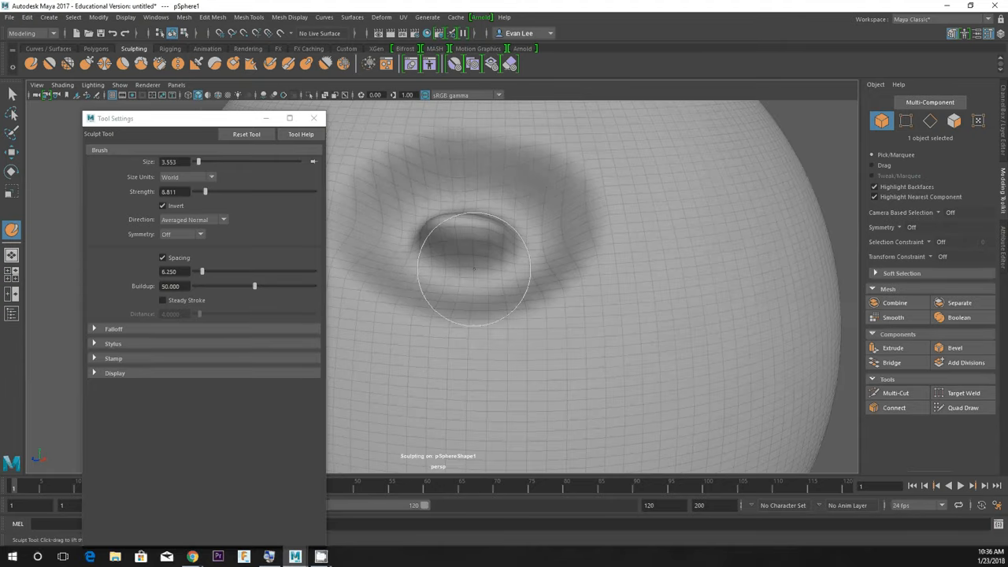
drag(473, 267, 533, 292)
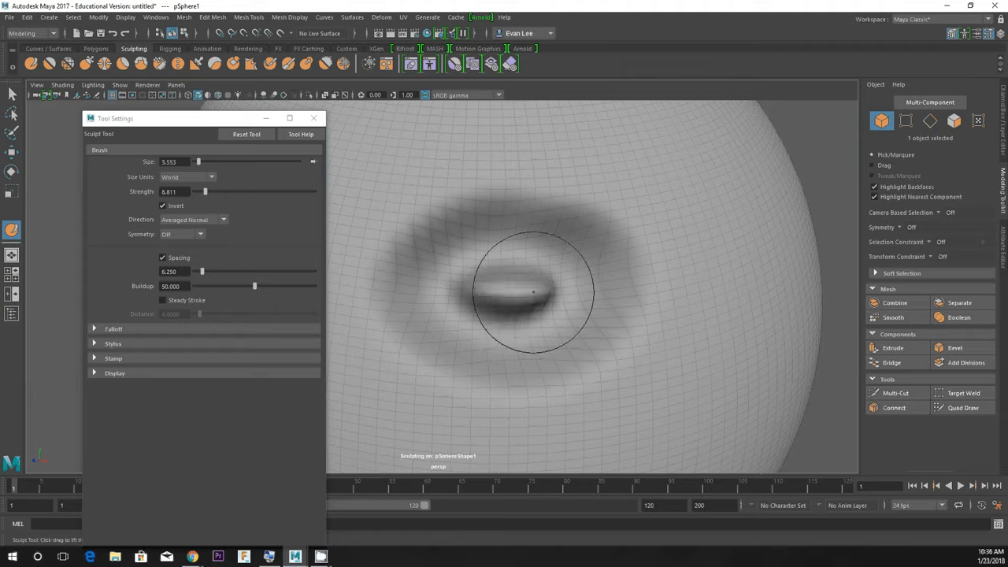
drag(533, 292, 492, 283)
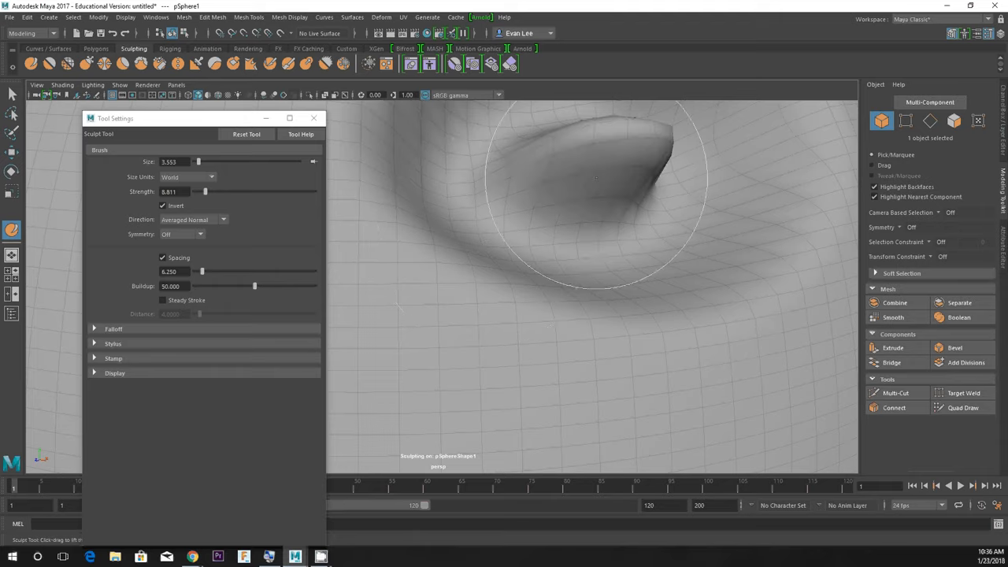
click(88, 65)
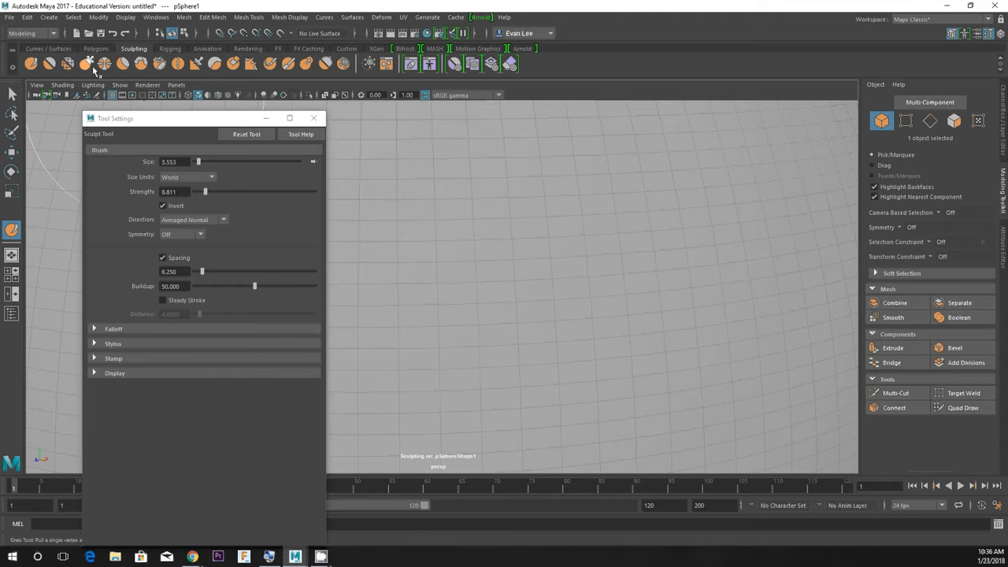
mouse_move(88, 64)
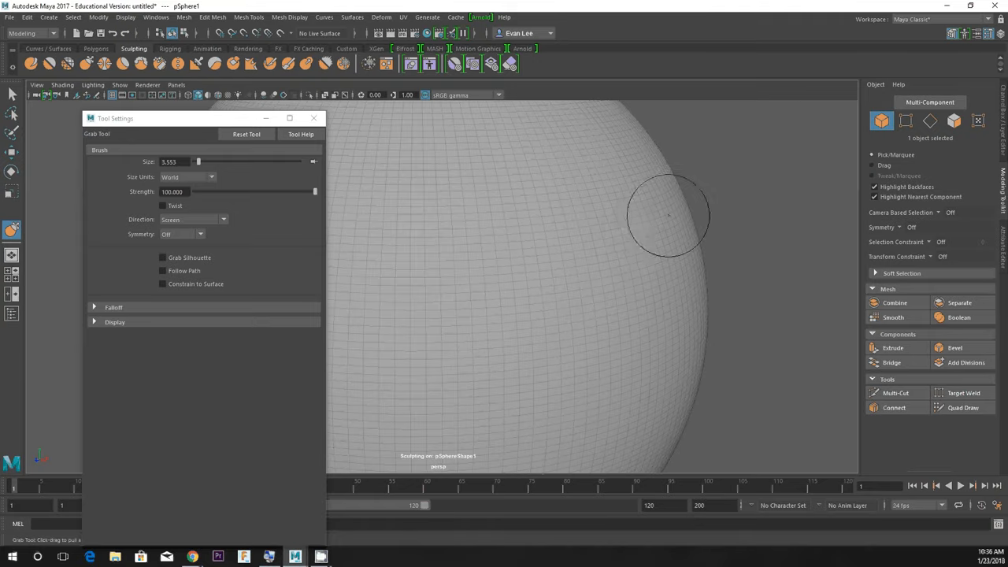
Pull a small horn out of the sphere with Grab, then push it back into a dimple
drag(669, 216, 708, 228)
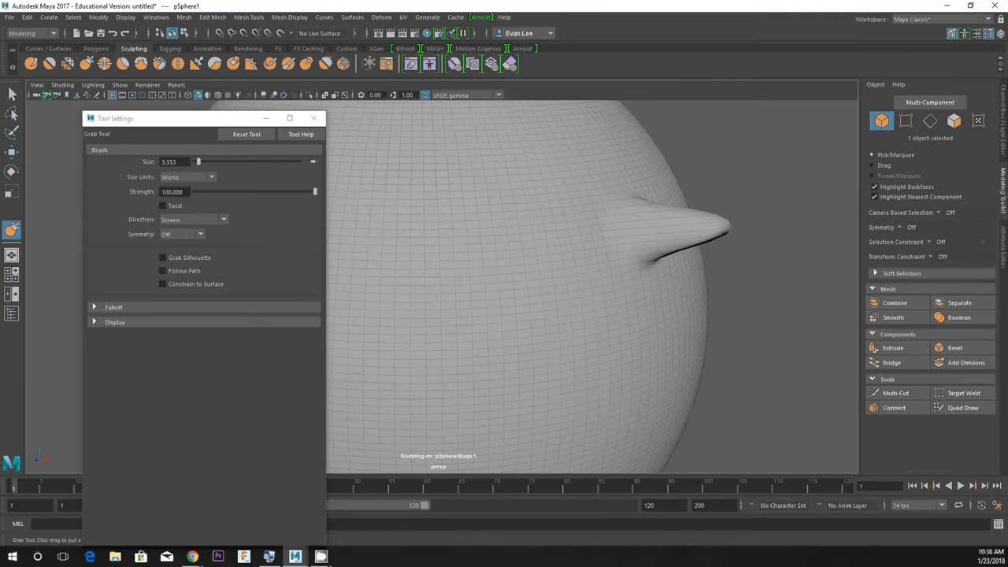
drag(693, 228, 618, 228)
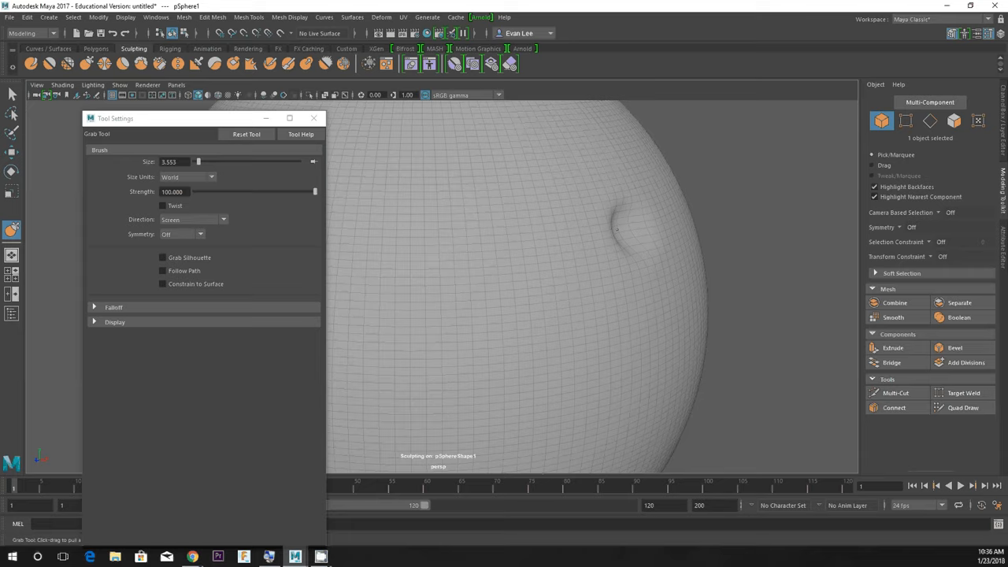
drag(618, 228, 610, 217)
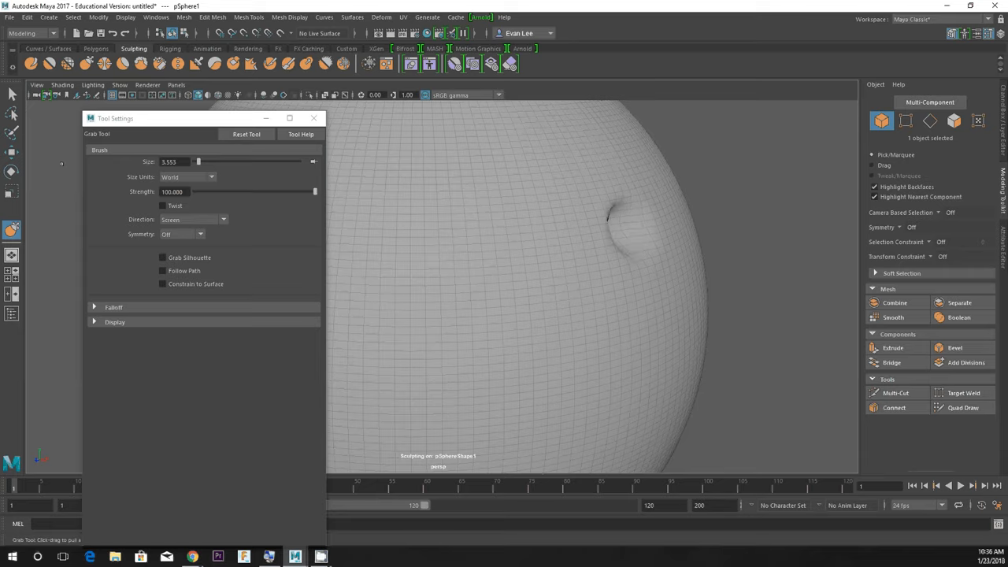
Raise the Grab brush size to 18.274 and pull a broad curved swelling across the sphere
drag(197, 162, 213, 162)
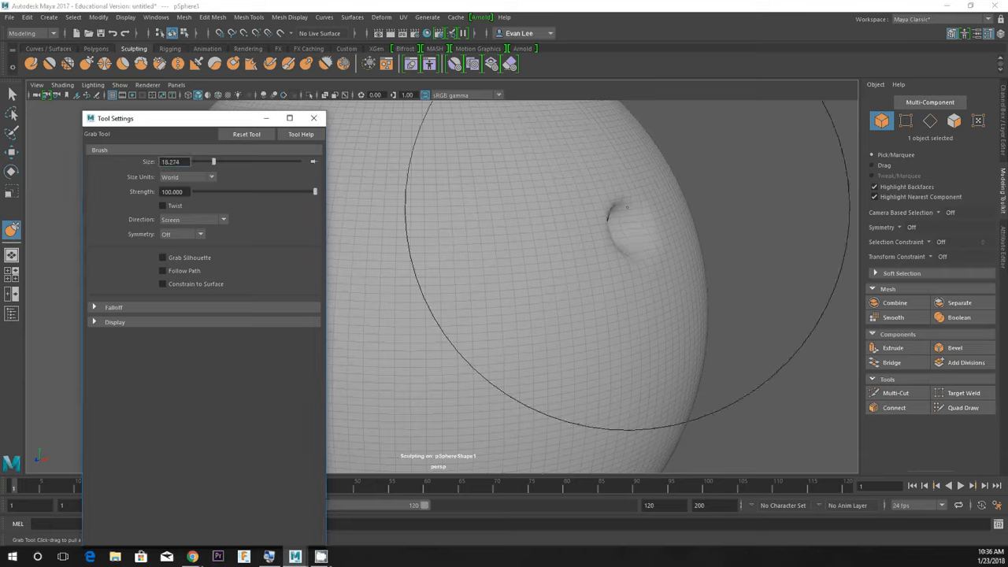
drag(622, 208, 472, 244)
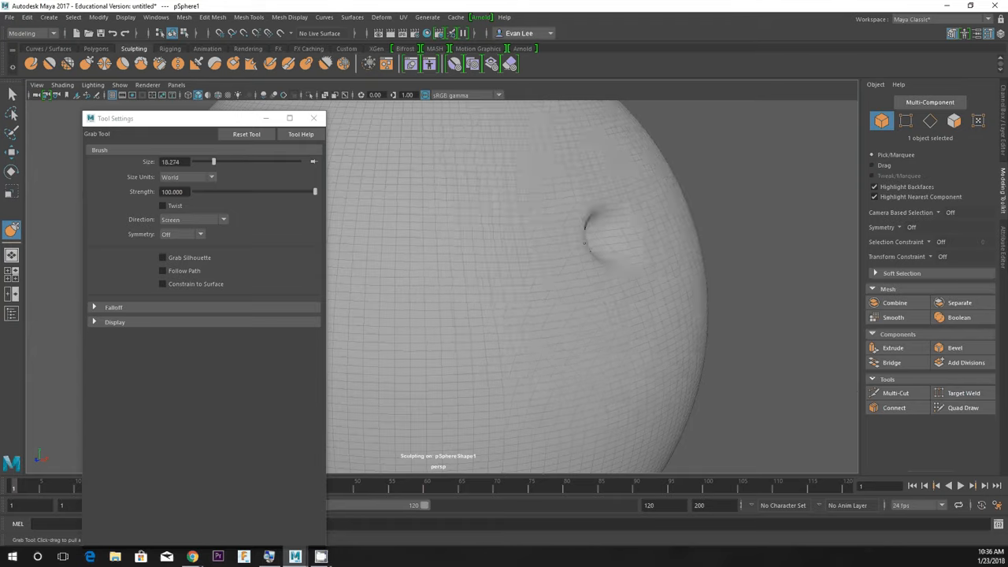
drag(583, 244, 649, 194)
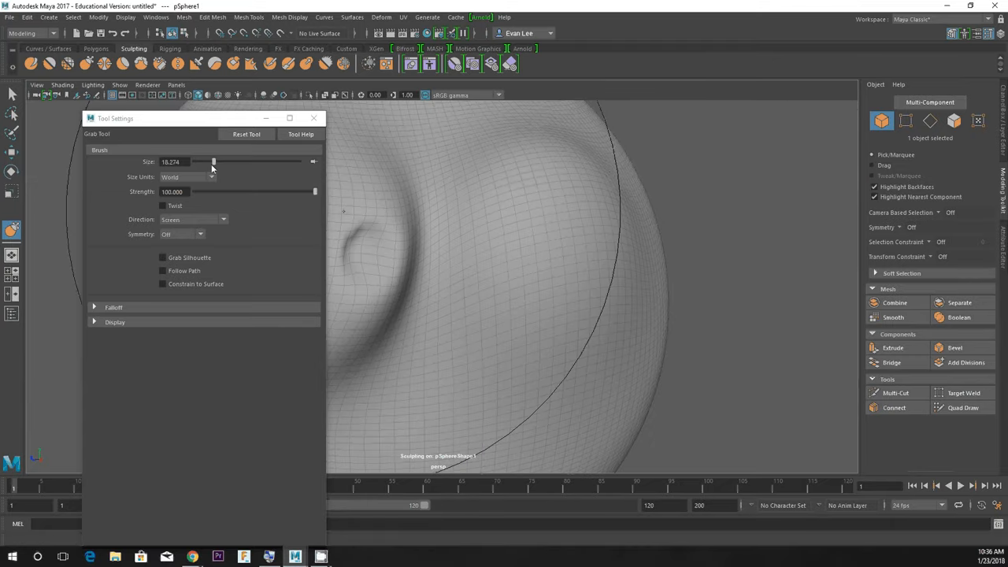
drag(214, 161, 198, 161)
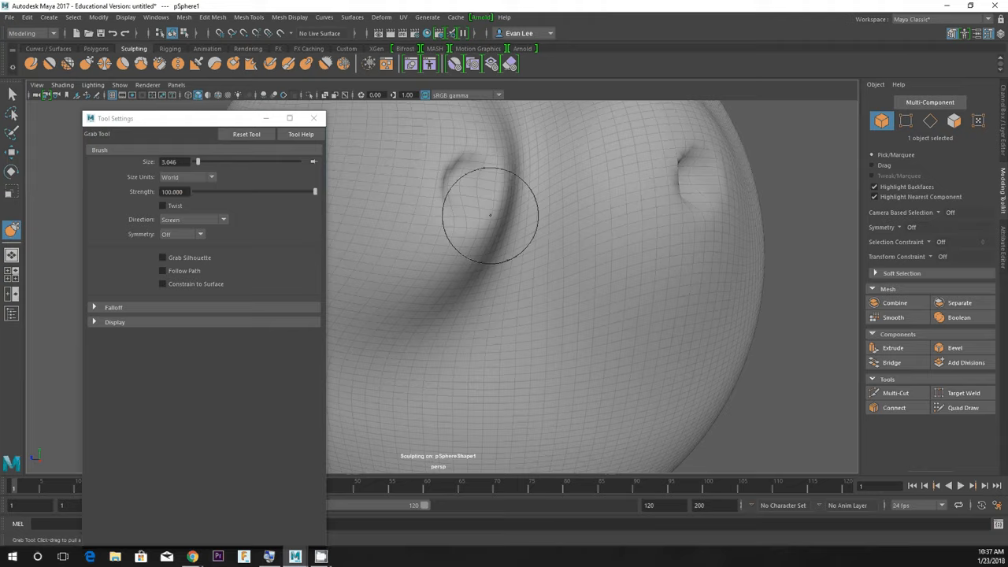
Grab the sphere's surface into a large bulge and smooth out its bumpy area
drag(491, 215, 587, 235)
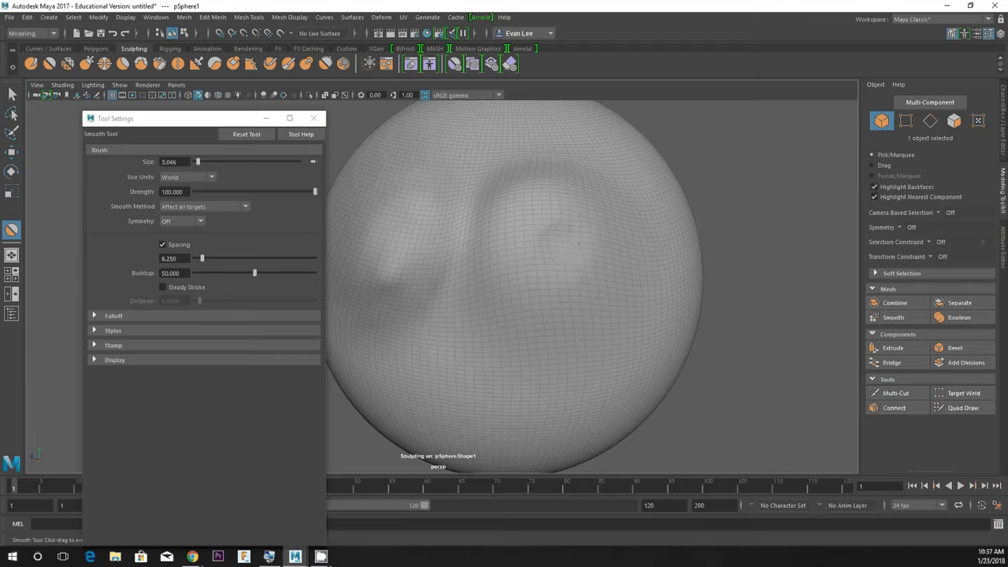
drag(578, 244, 567, 268)
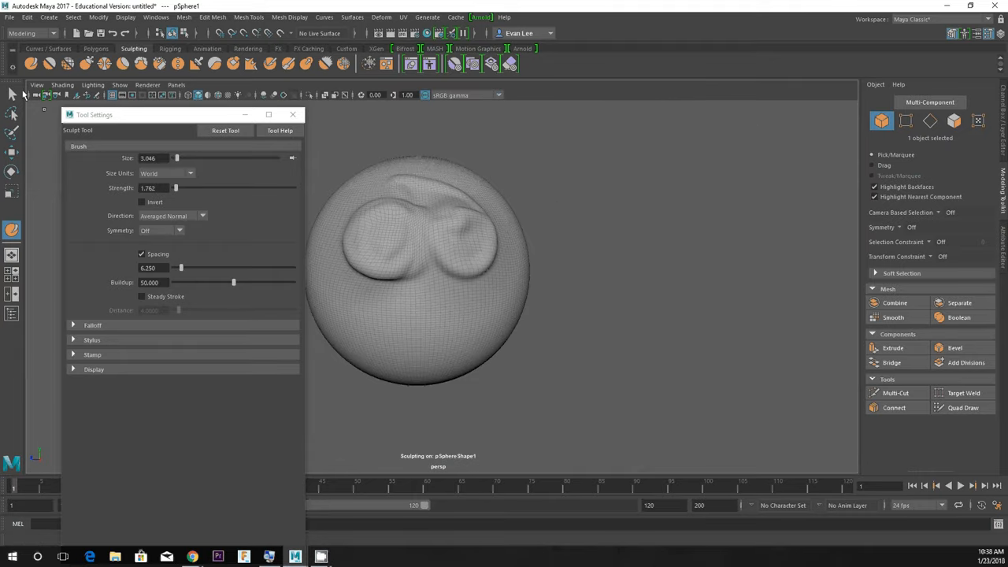
Return to the Select tool and replace the sphere with a fresh dense polygon plane
click(12, 94)
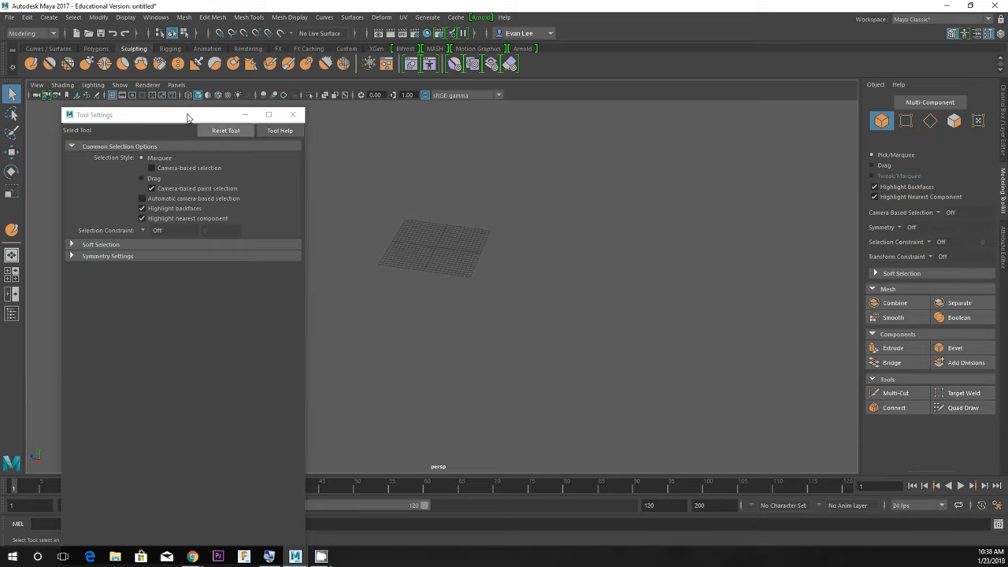
click(95, 48)
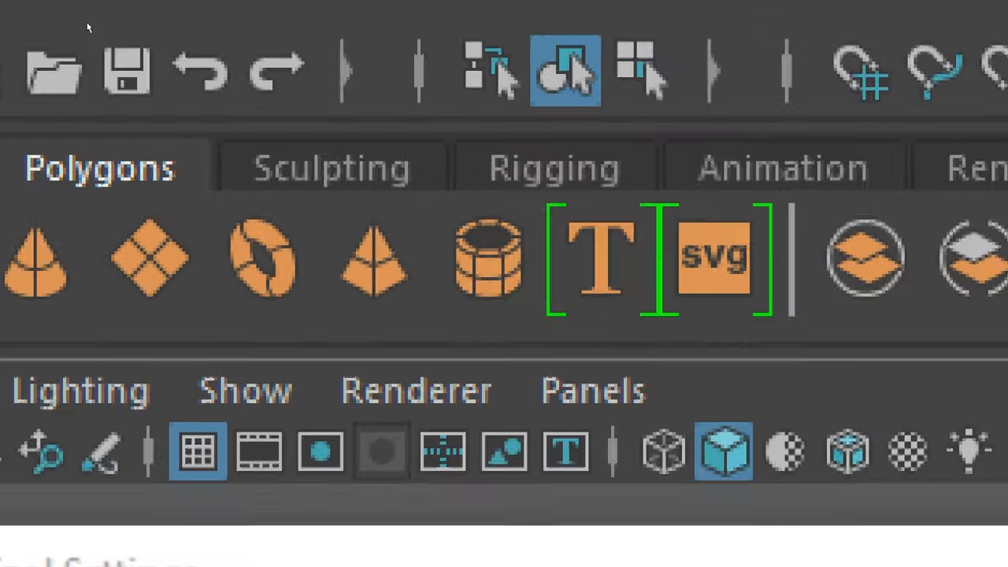
click(330, 167)
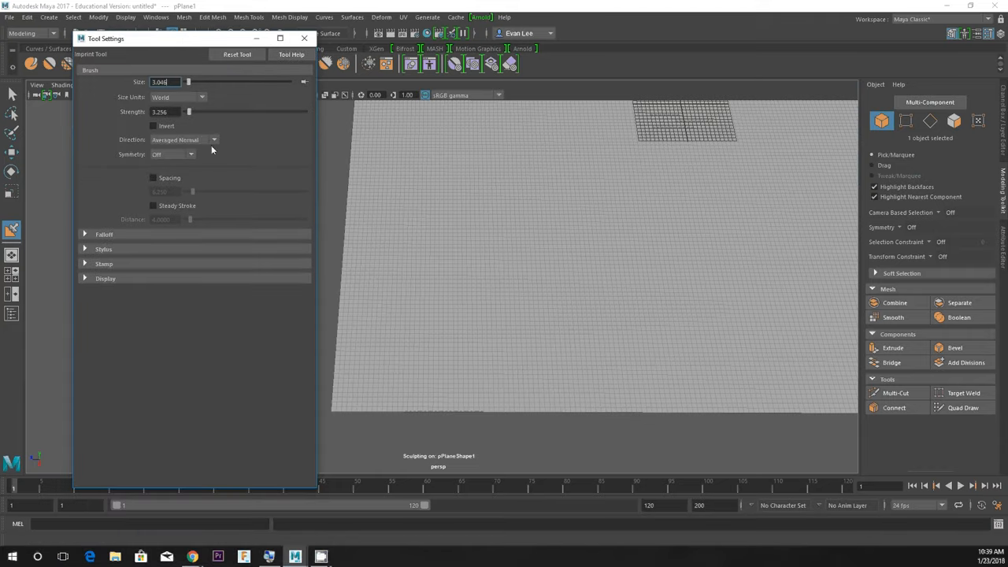
mouse_move(232, 35)
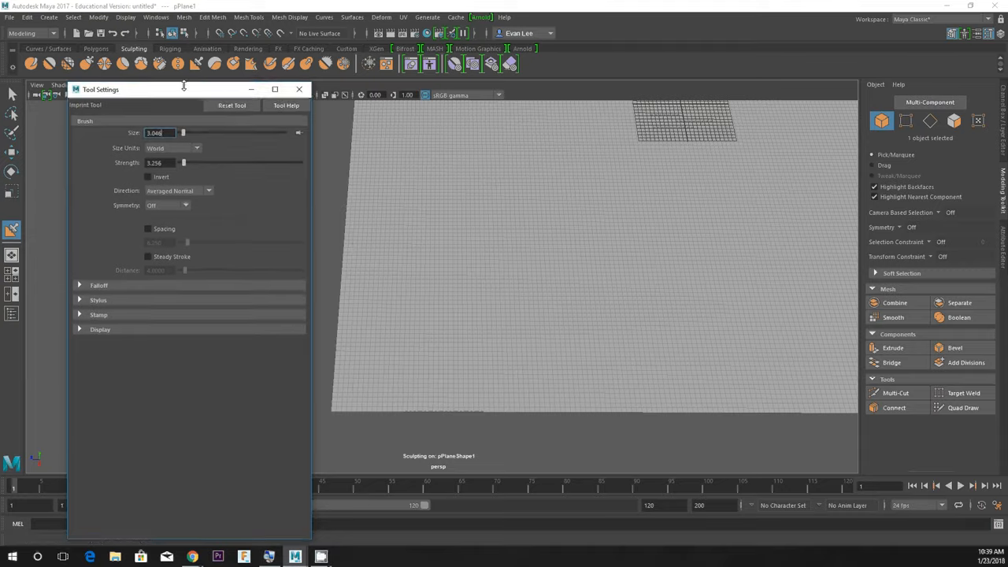
Expand the Imprint Tool's Stamp section and turn on Use Stamp
drag(181, 89, 205, 39)
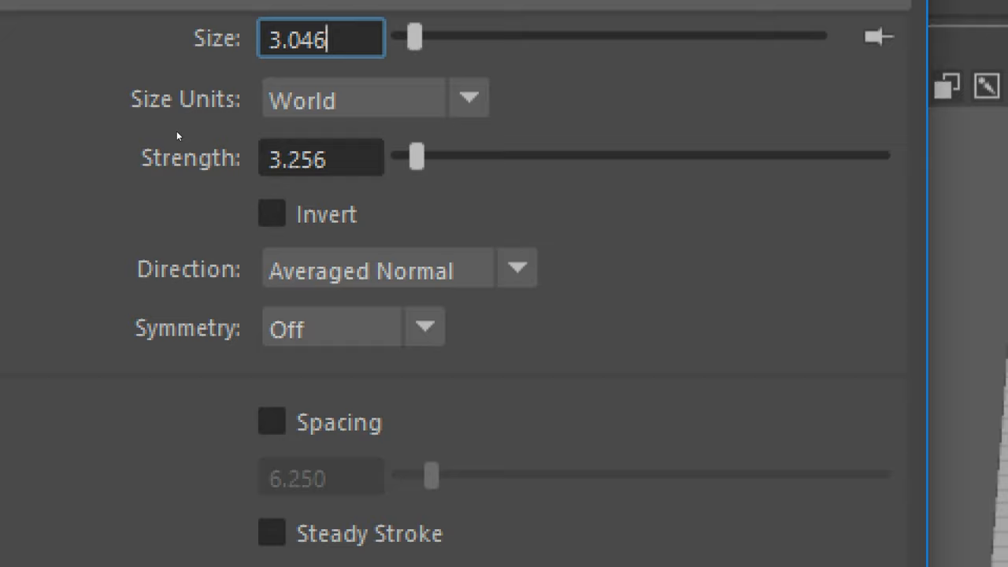
scroll(down, 3)
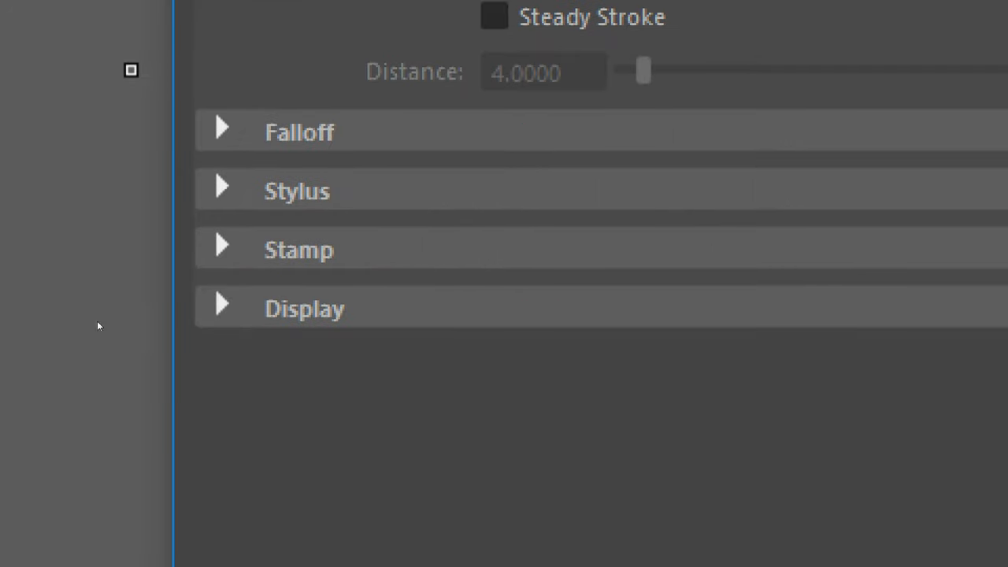
mouse_move(97, 268)
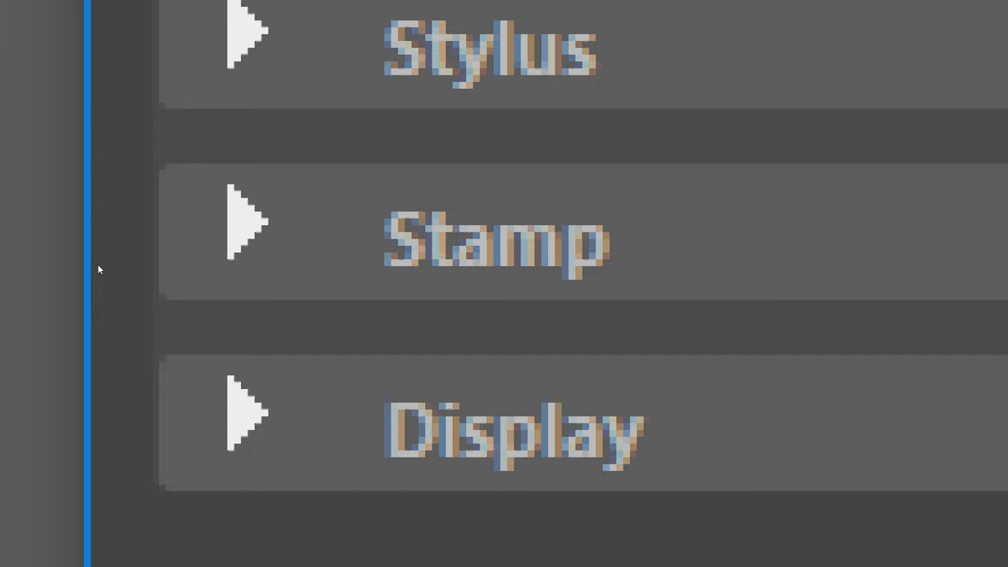
click(244, 222)
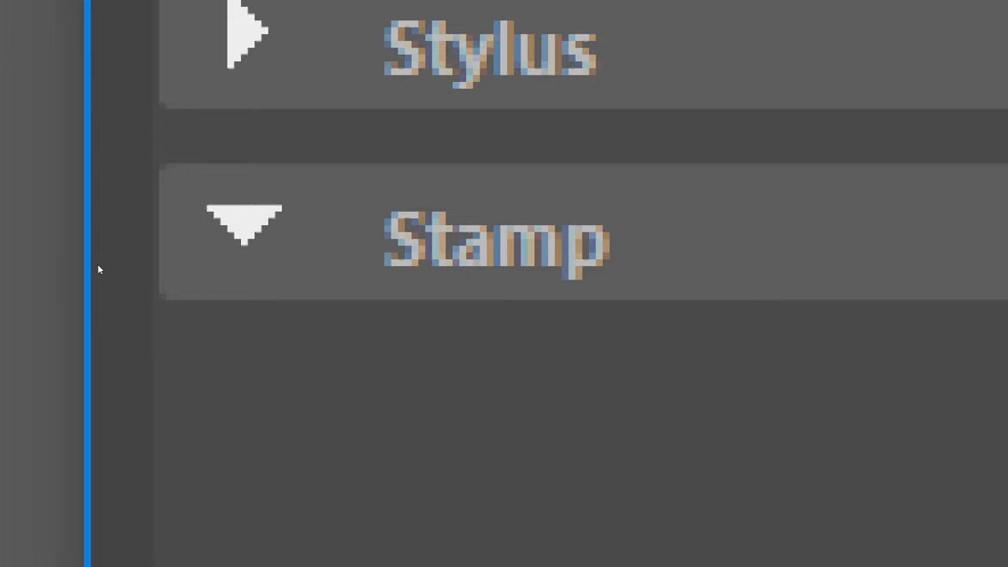
click(244, 229)
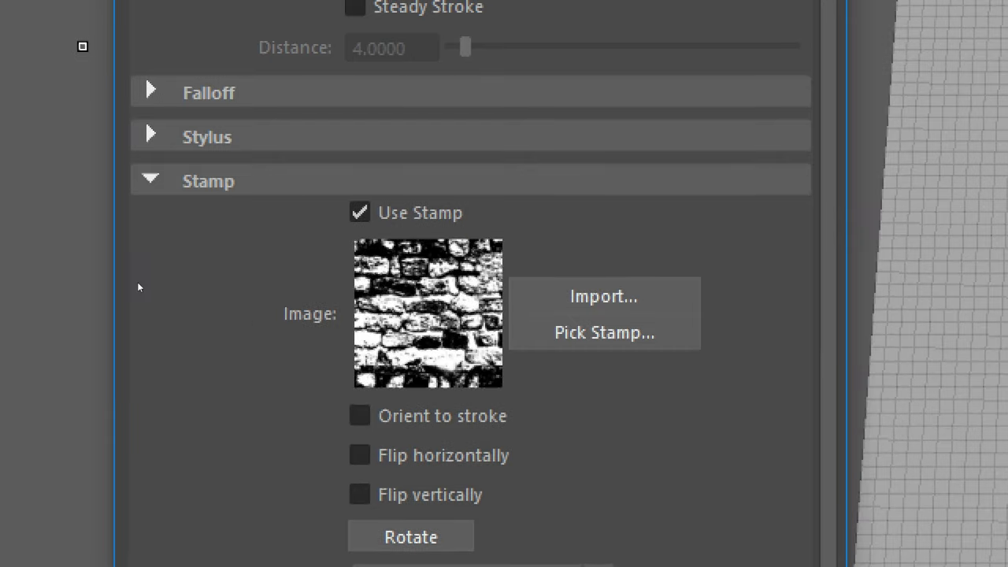
mouse_move(139, 305)
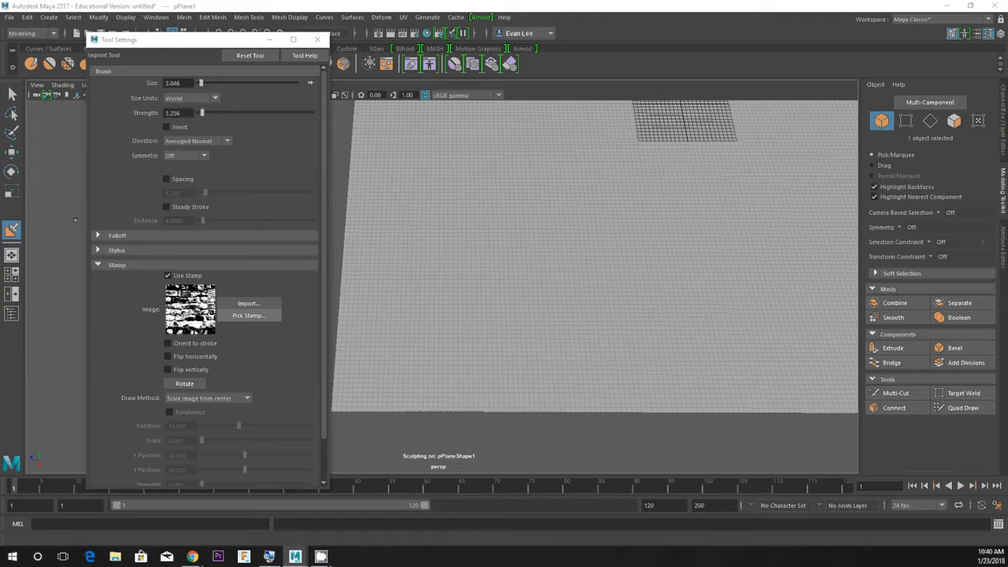
Load bw_brickTile.tif as the Imprint brush's stamp image
click(248, 303)
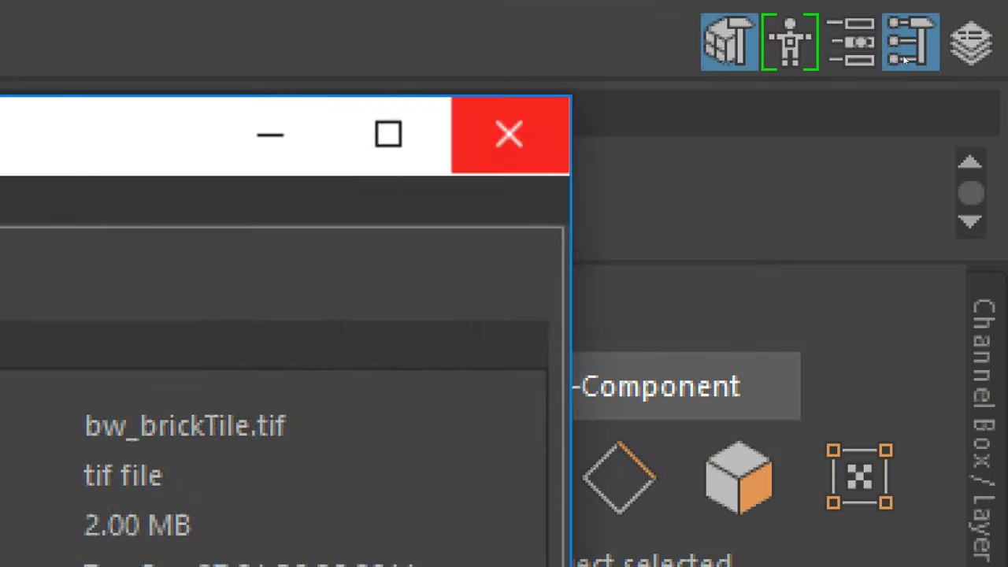
click(509, 134)
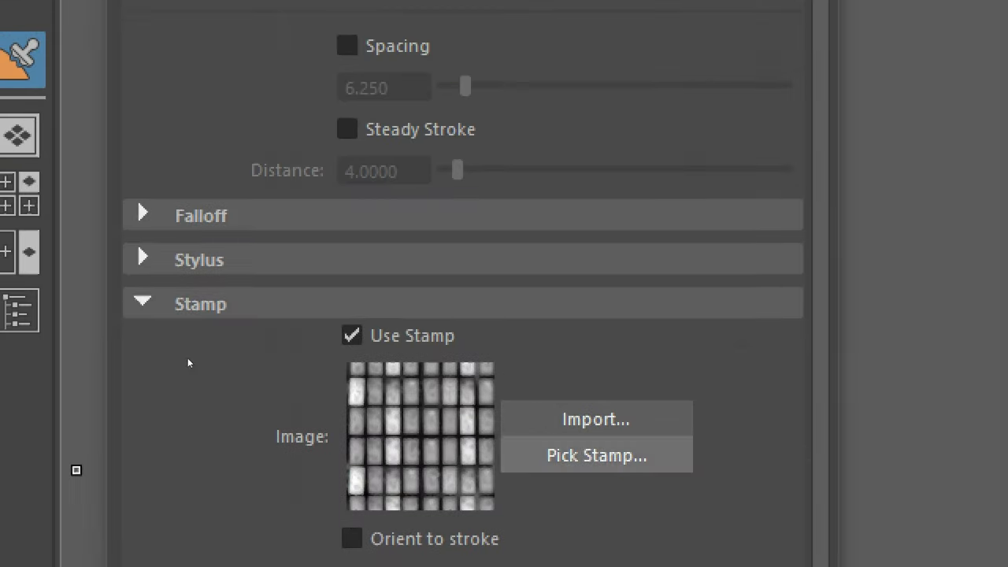
click(596, 455)
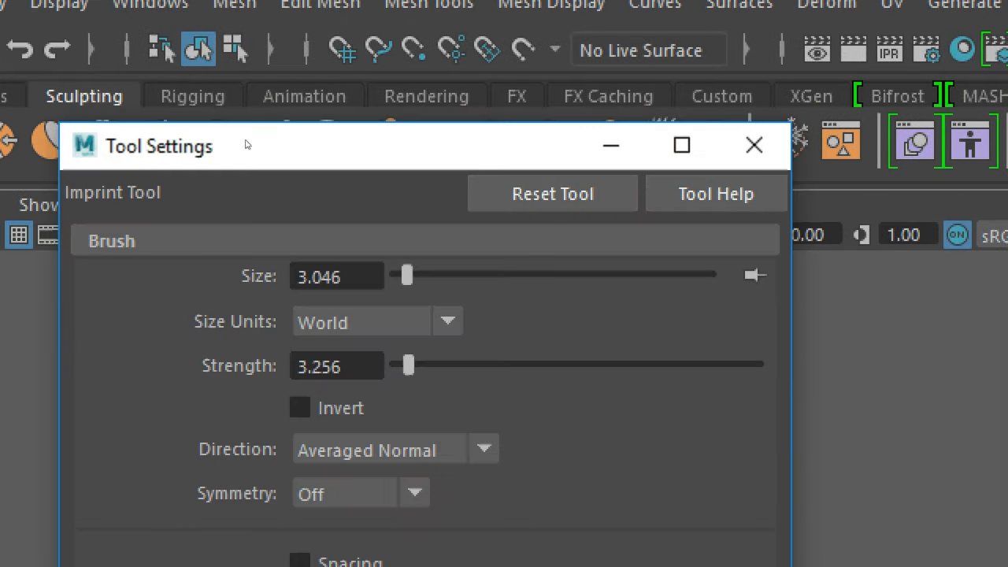
click(753, 145)
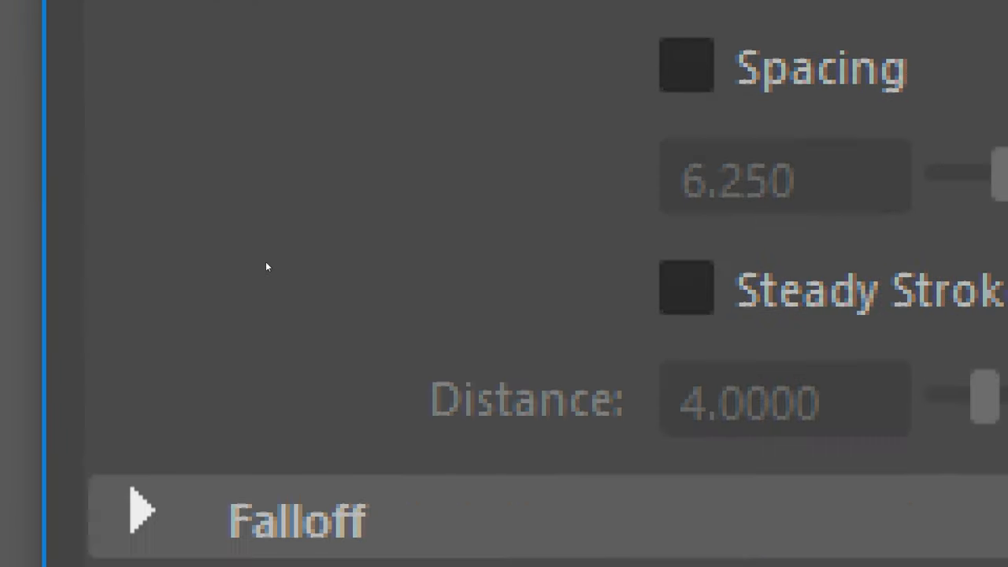
Scroll the Imprint Tool settings down to the stamp picking options
scroll(down, 3)
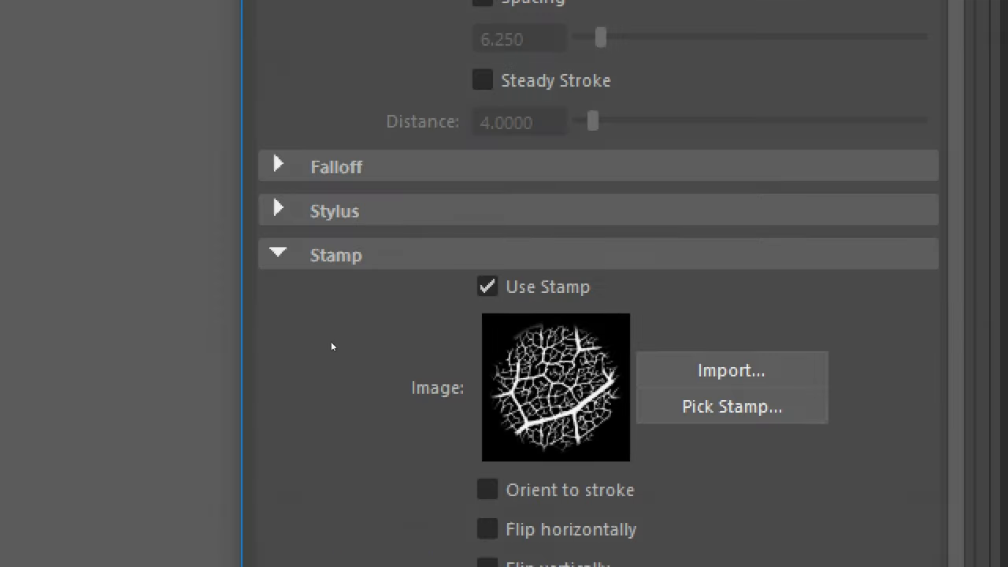
Open the library of sample sculpting stamps through Pick Stamp
click(731, 406)
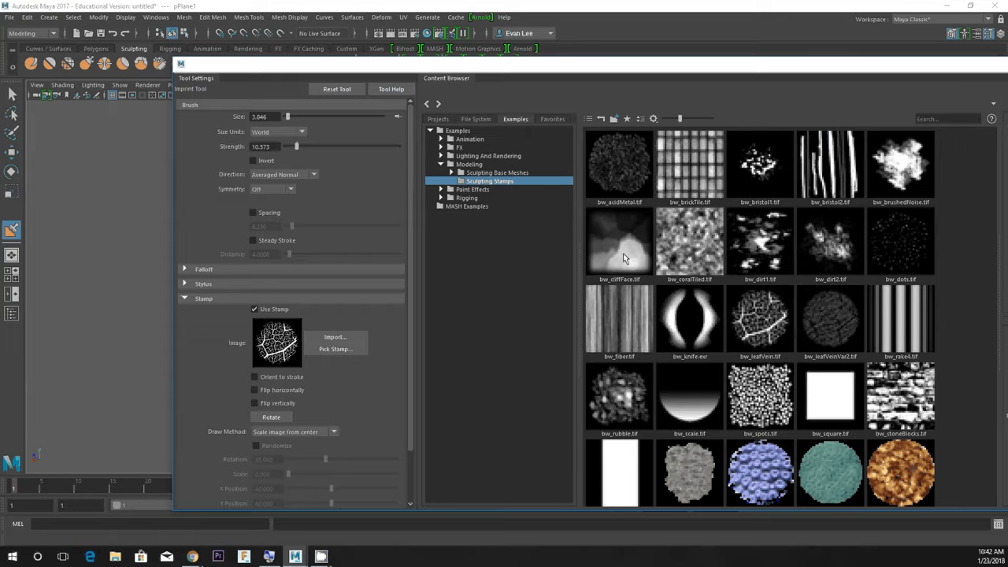
mouse_move(543, 291)
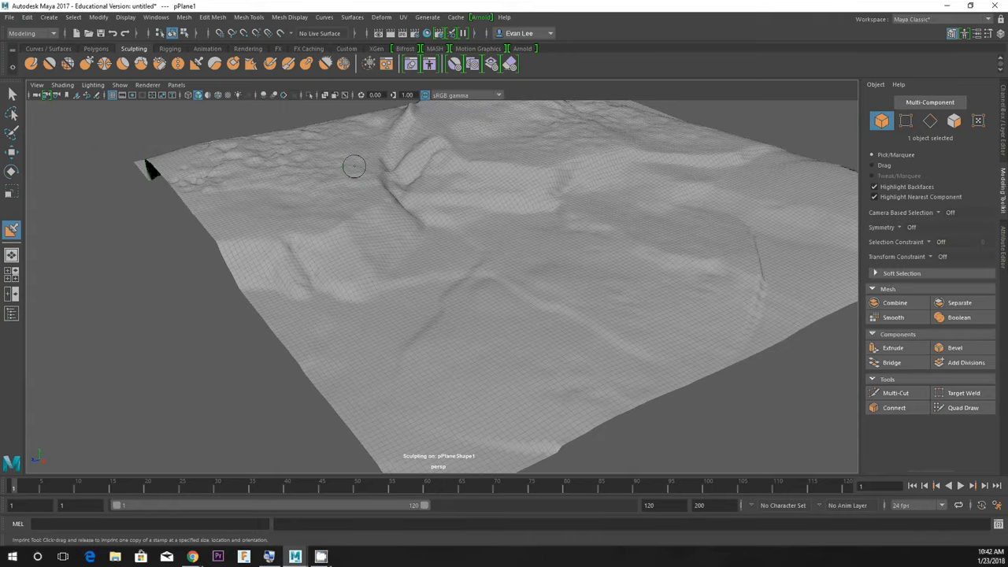
Imprint a cliff face onto the mountain slope and orbit to view the peaks
drag(354, 166, 429, 158)
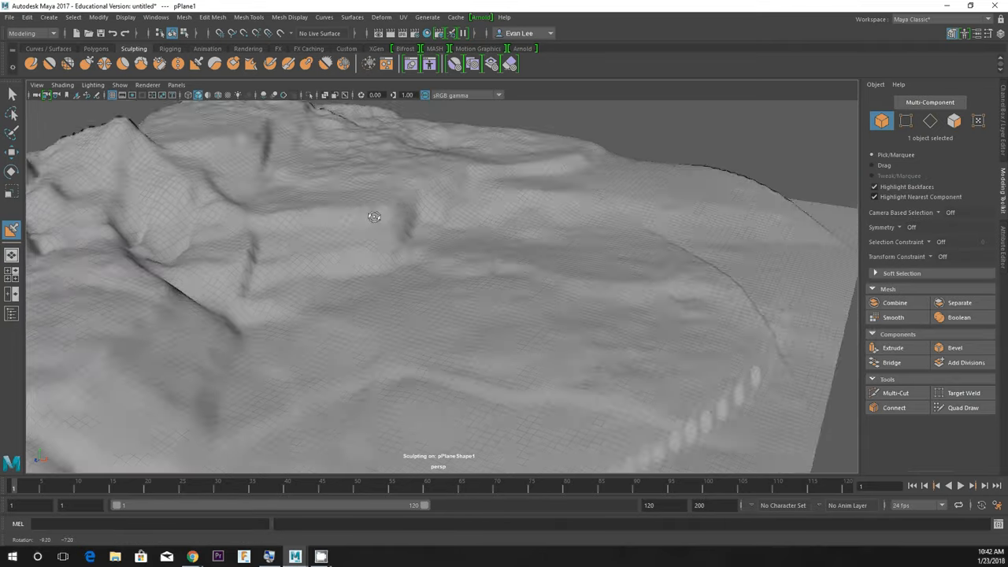
drag(374, 217, 370, 219)
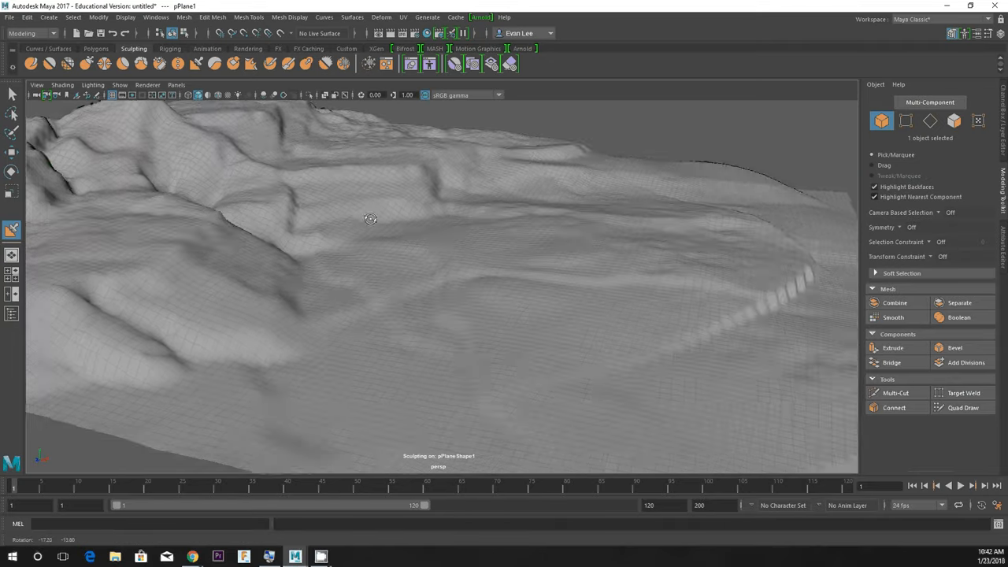
drag(371, 218, 386, 251)
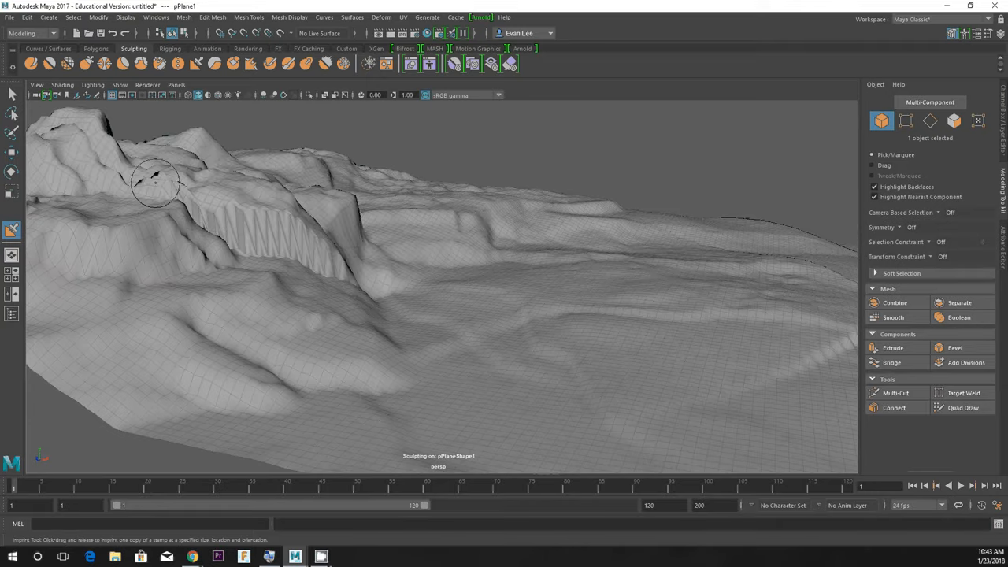
drag(354, 252, 353, 254)
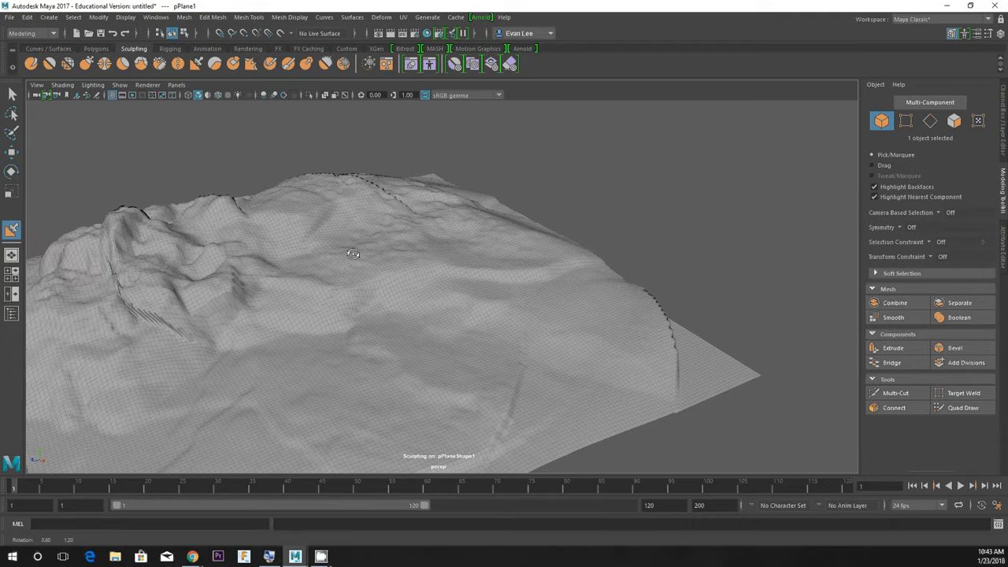
drag(354, 260, 368, 257)
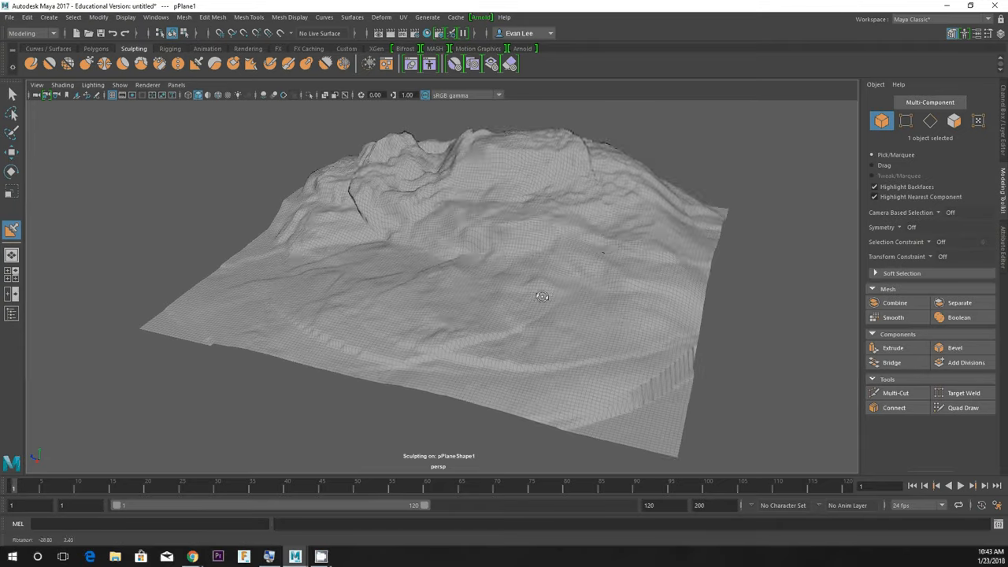
drag(542, 296, 533, 246)
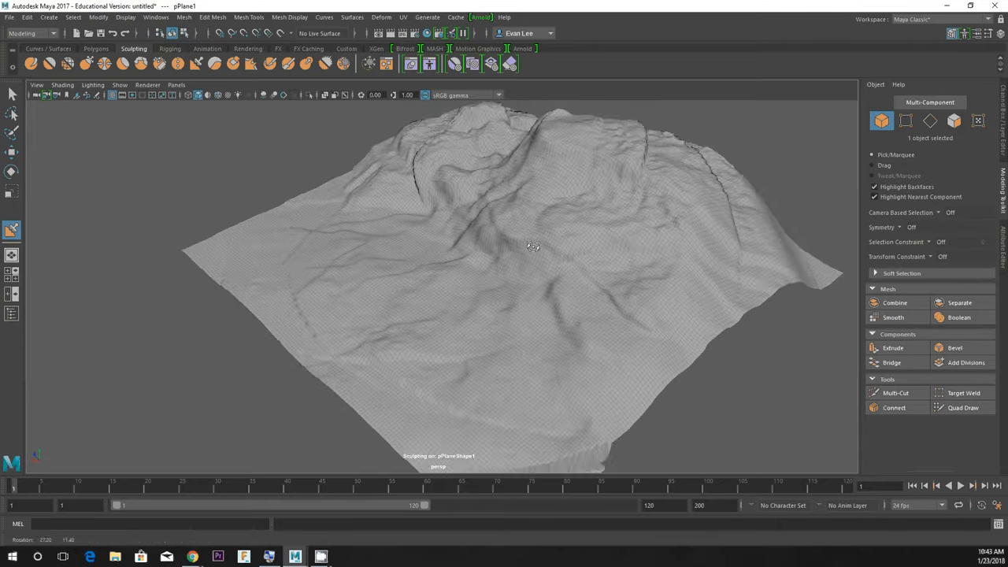
drag(533, 245, 674, 371)
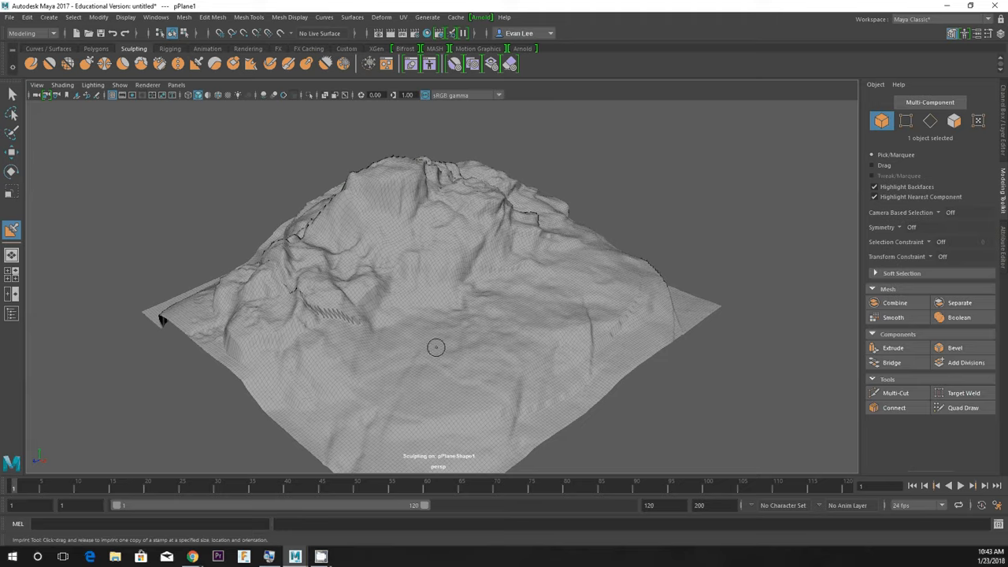
mouse_move(424, 317)
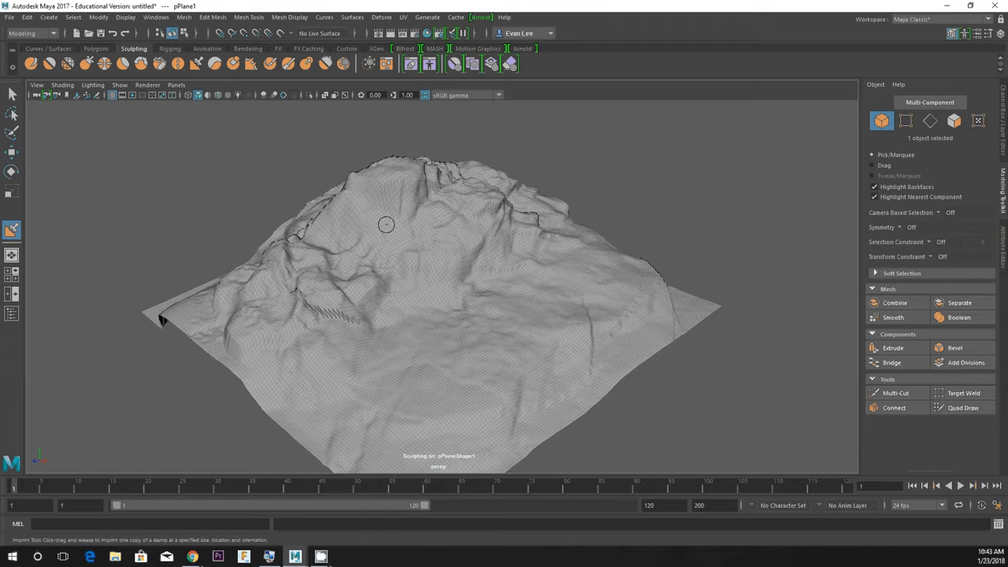
Inspect the mountain from low and overhead angles, then select the Sculpt Tool
drag(386, 225, 402, 215)
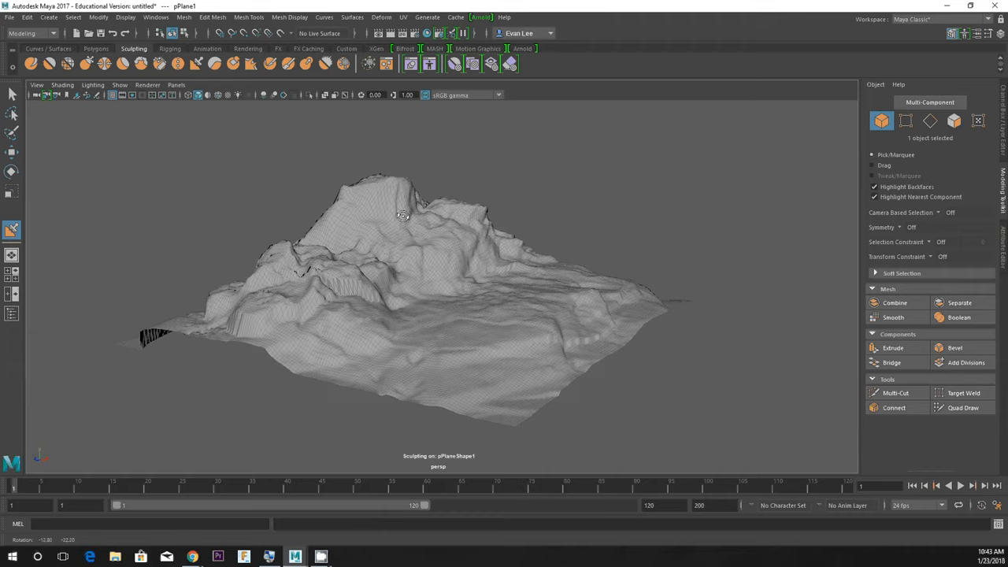
drag(401, 217, 358, 218)
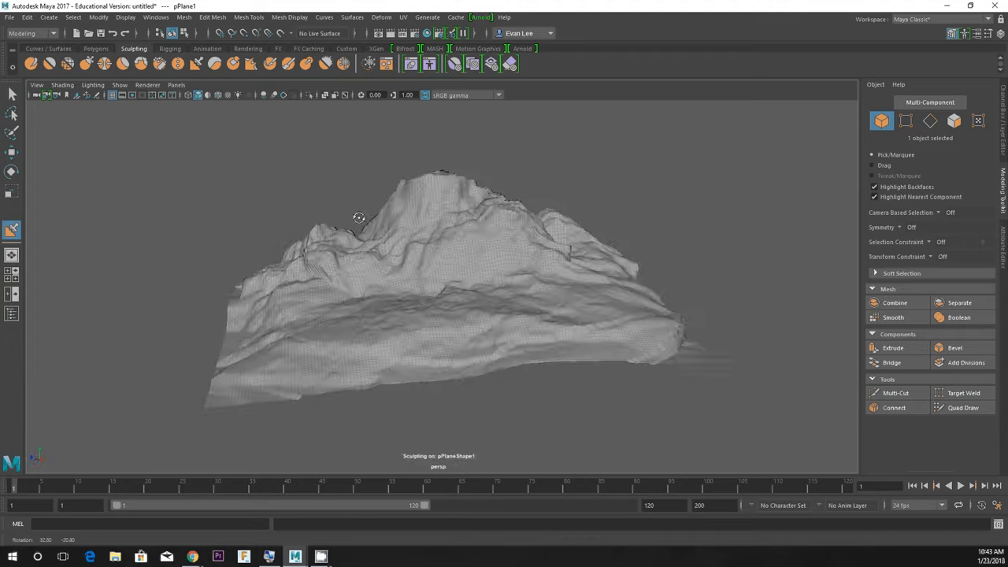
drag(359, 218, 220, 130)
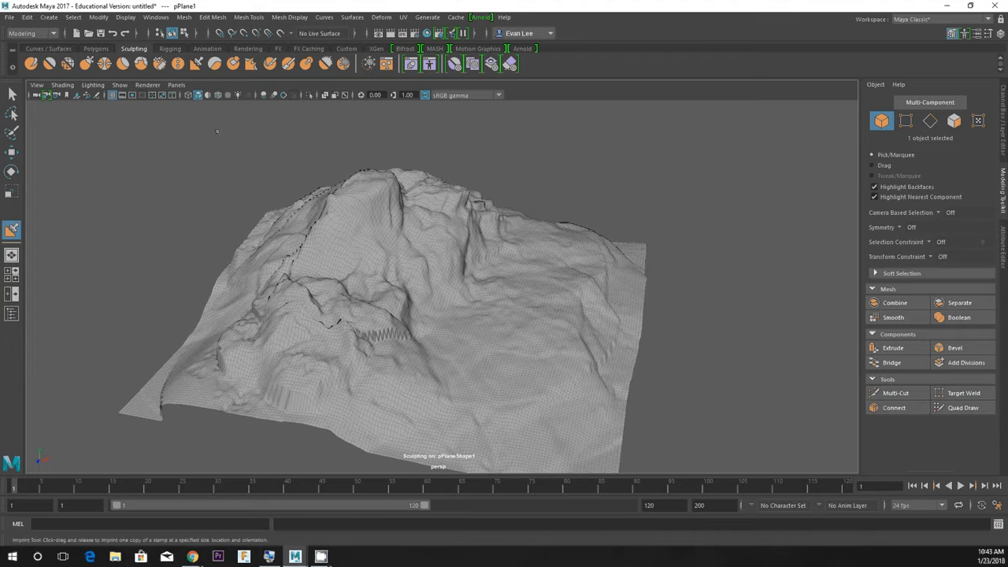
click(12, 229)
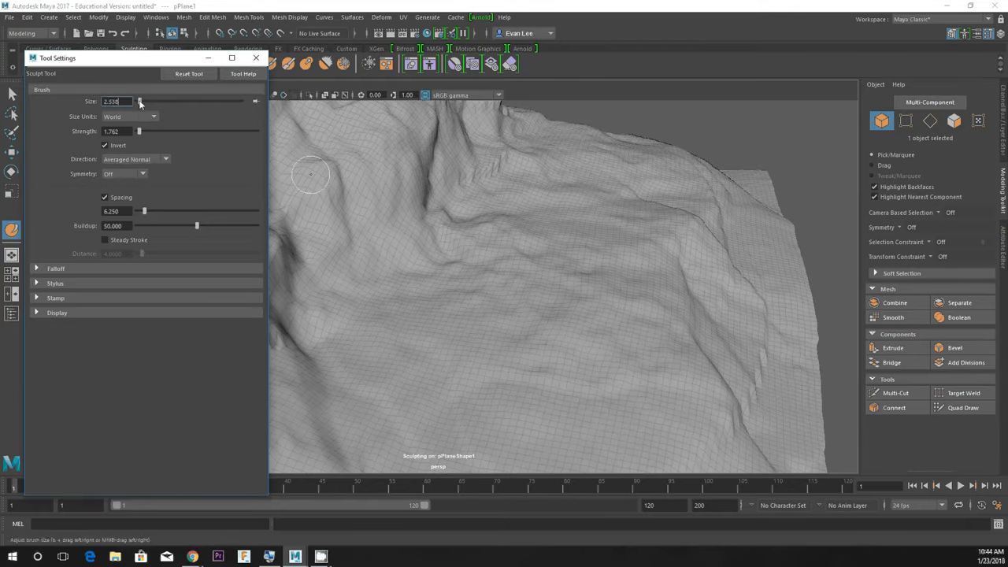
Shrink the Sculpt brush to about size 1 and carve thin rut grooves across the lower slope
drag(140, 101, 138, 101)
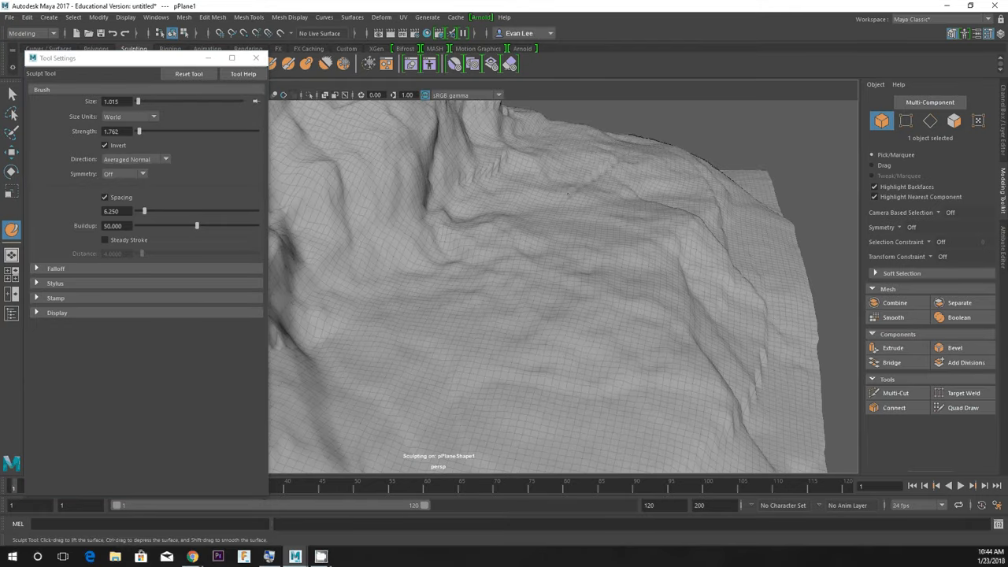
drag(566, 194, 649, 187)
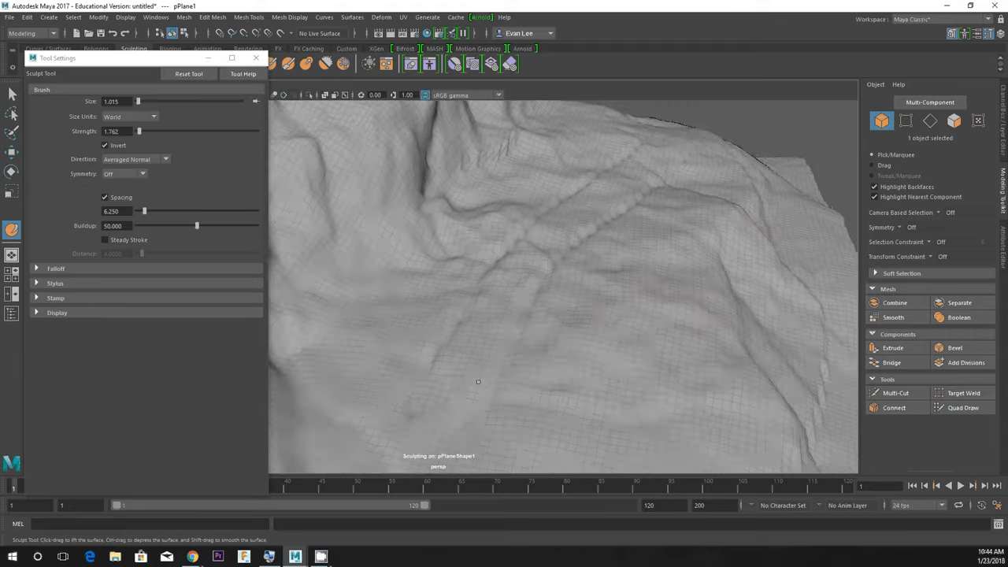
drag(478, 381, 467, 314)
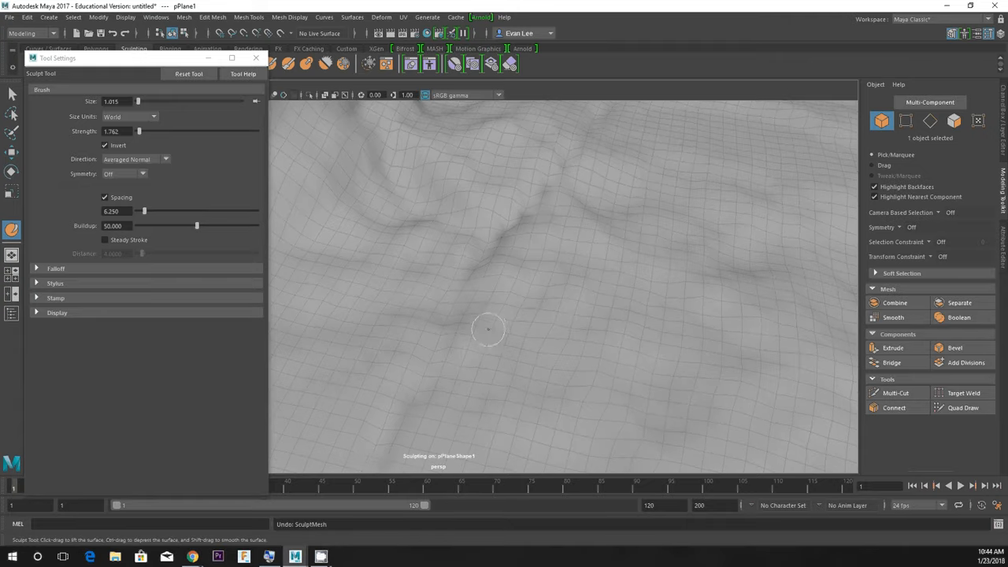
drag(488, 329, 537, 269)
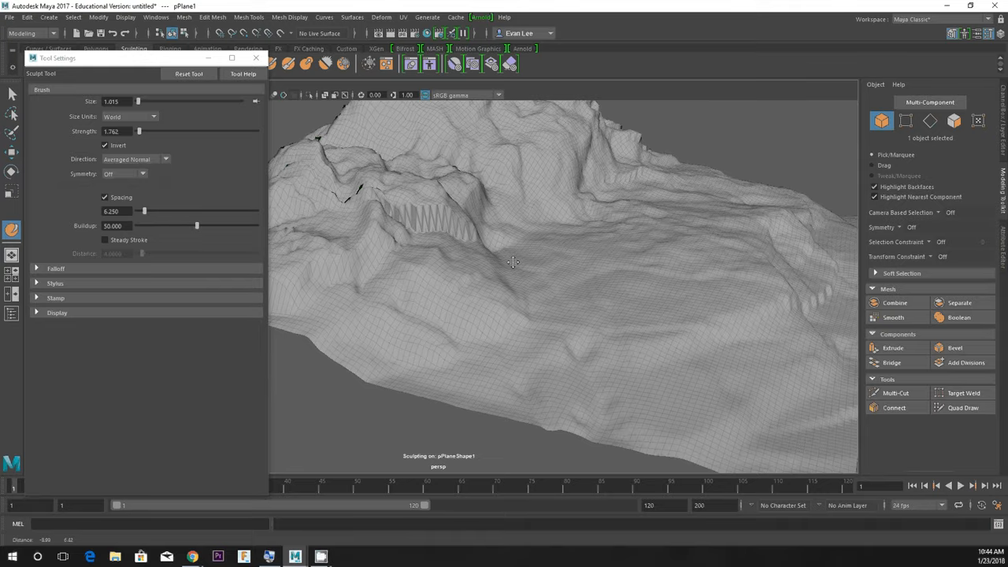
drag(513, 262, 519, 249)
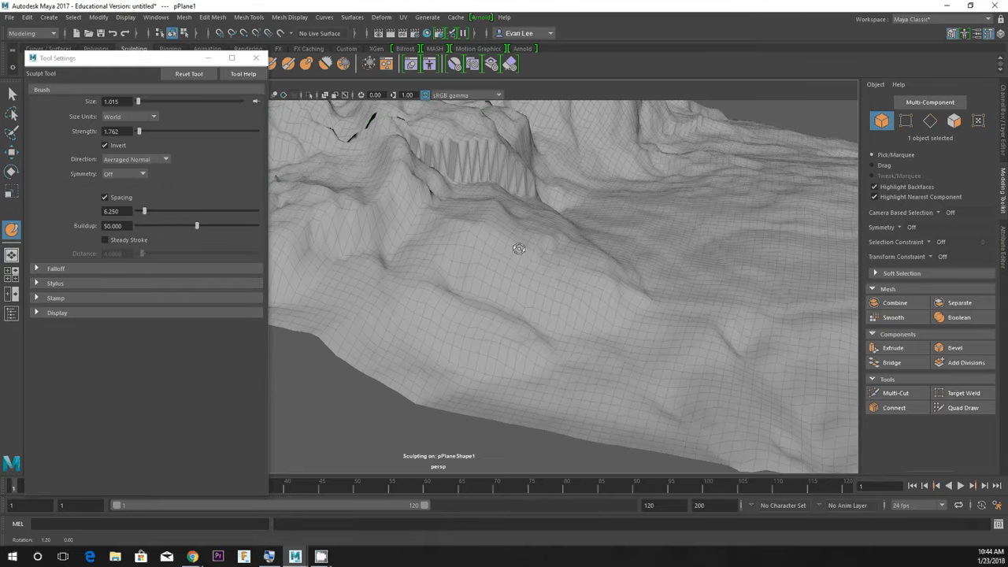
drag(519, 249, 501, 252)
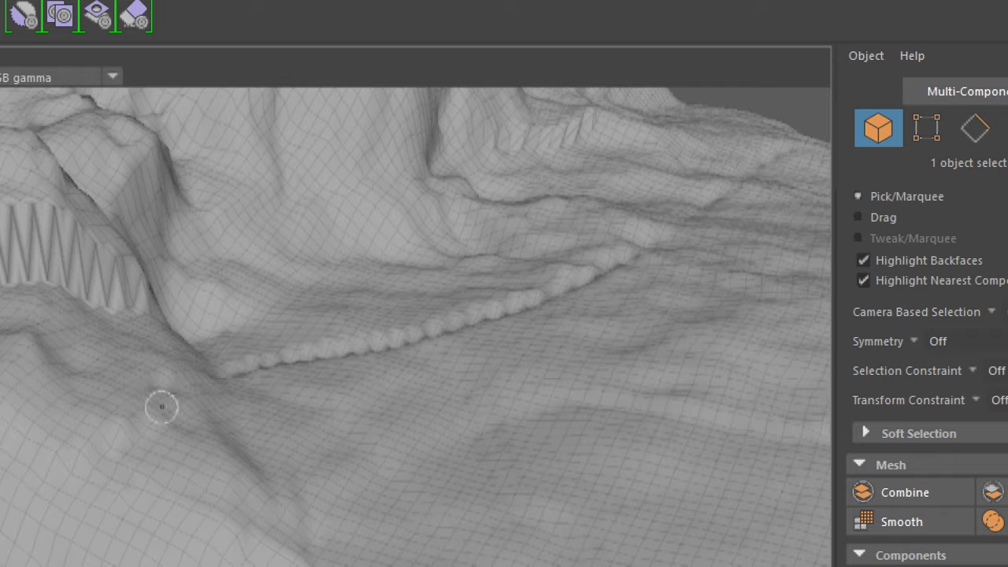
drag(162, 407, 199, 381)
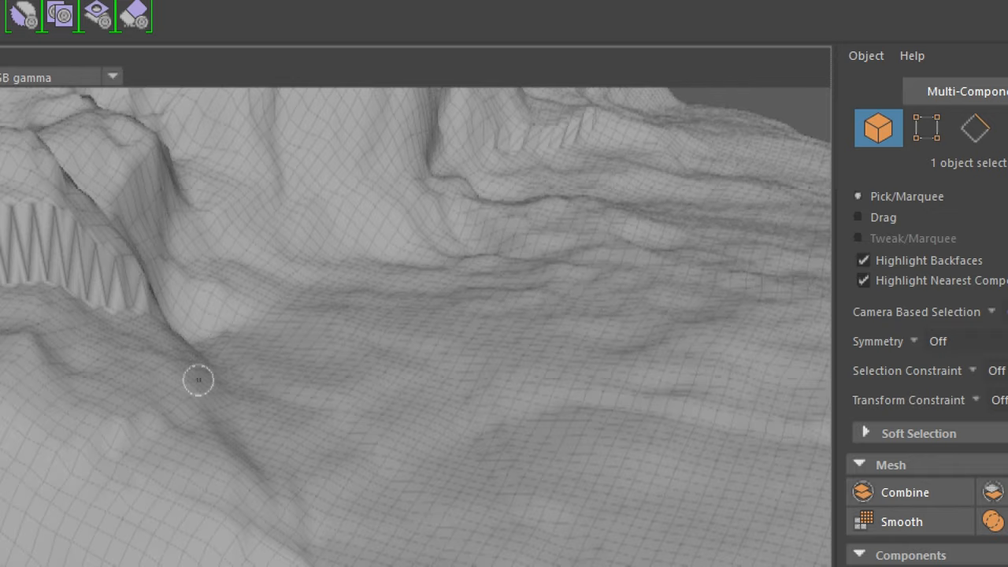
drag(198, 380, 229, 97)
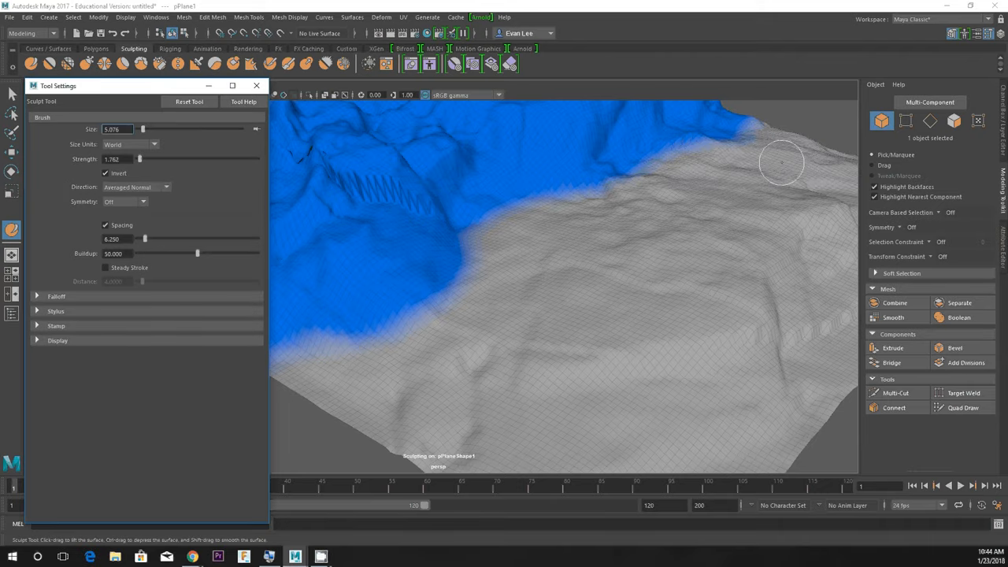
Sculpt wavy ridges and ripples into the unfrozen slope beneath the frozen rock edge
drag(781, 163, 486, 238)
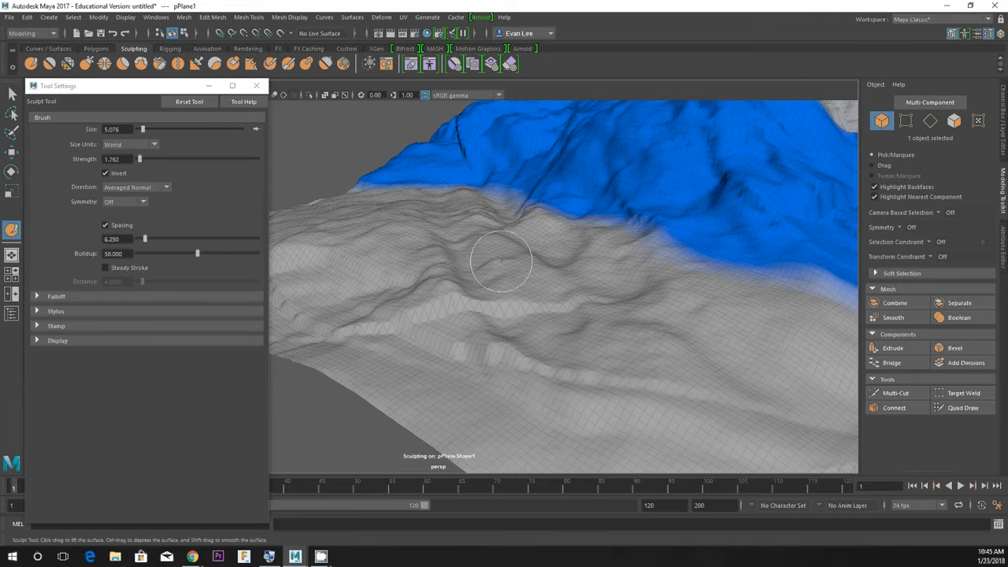
drag(501, 262, 548, 345)
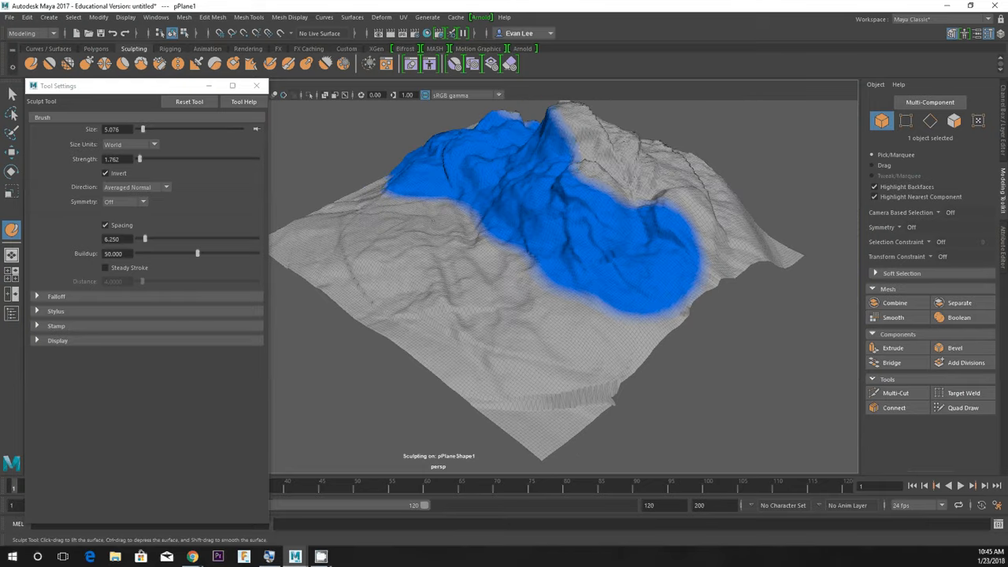
mouse_move(480, 291)
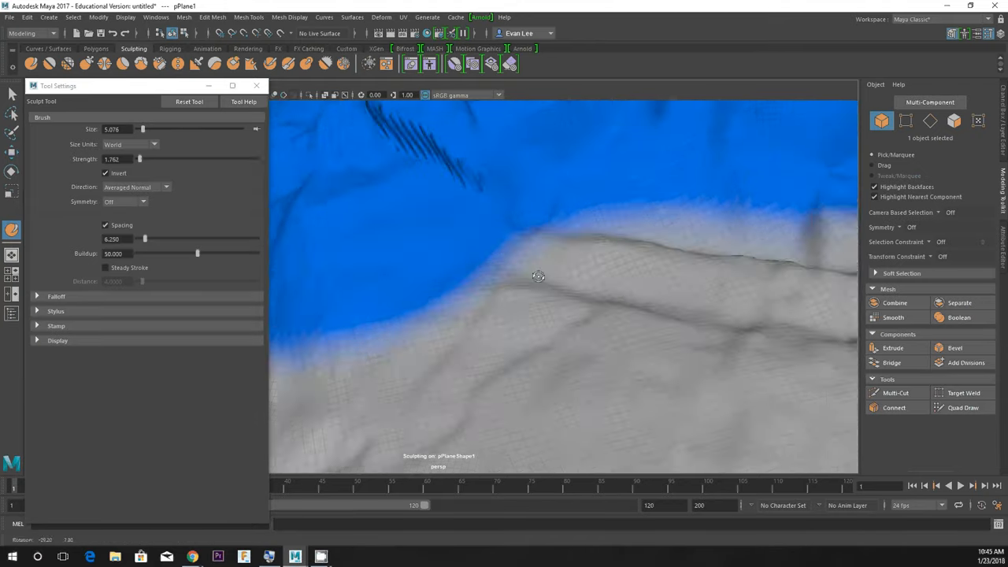
drag(538, 276, 498, 289)
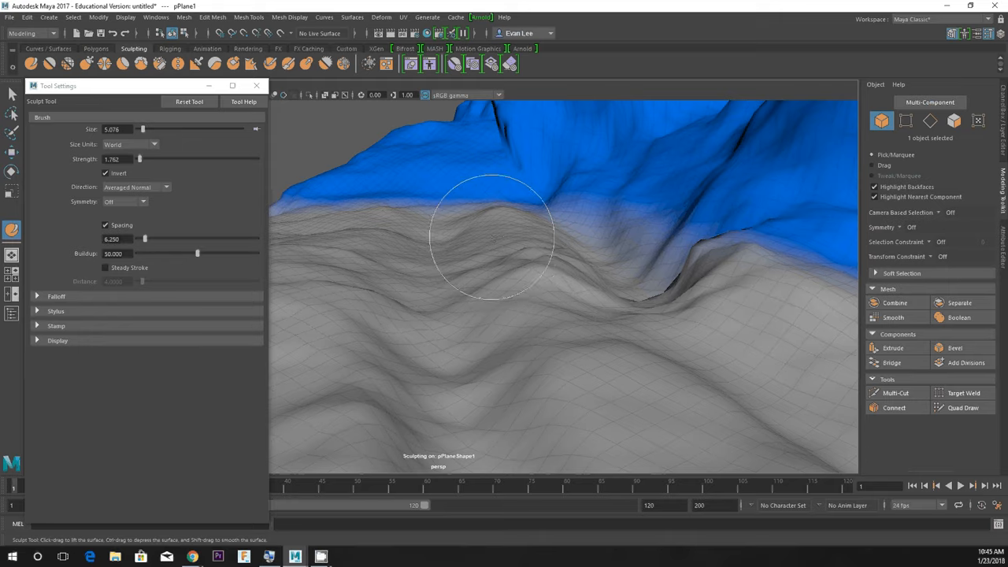
mouse_move(504, 236)
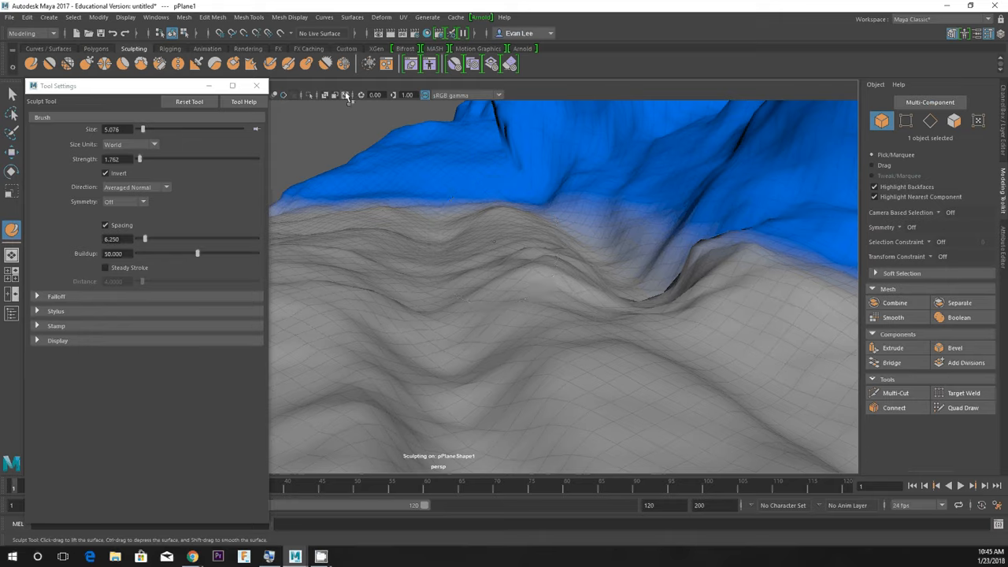
mouse_move(367, 63)
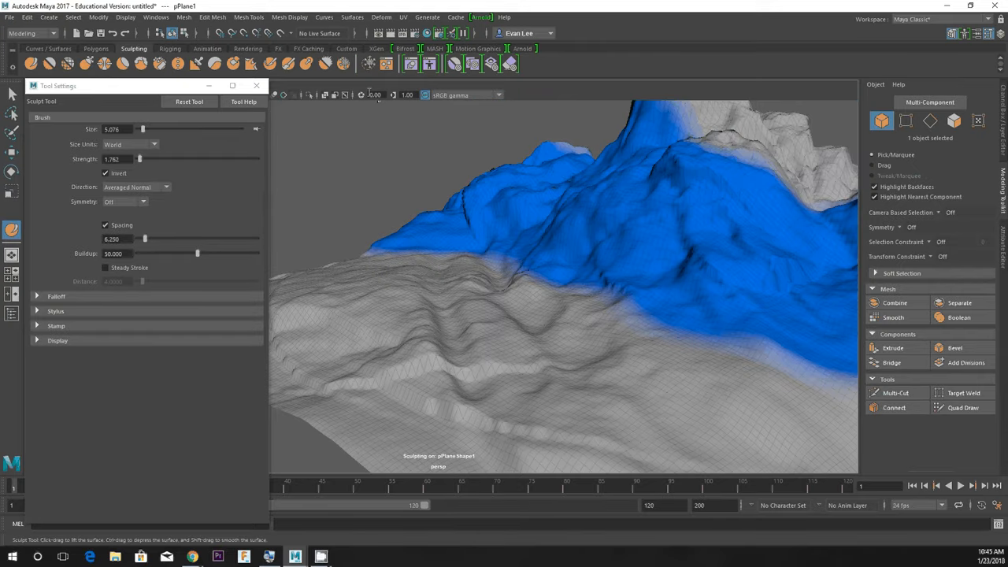
mouse_move(388, 204)
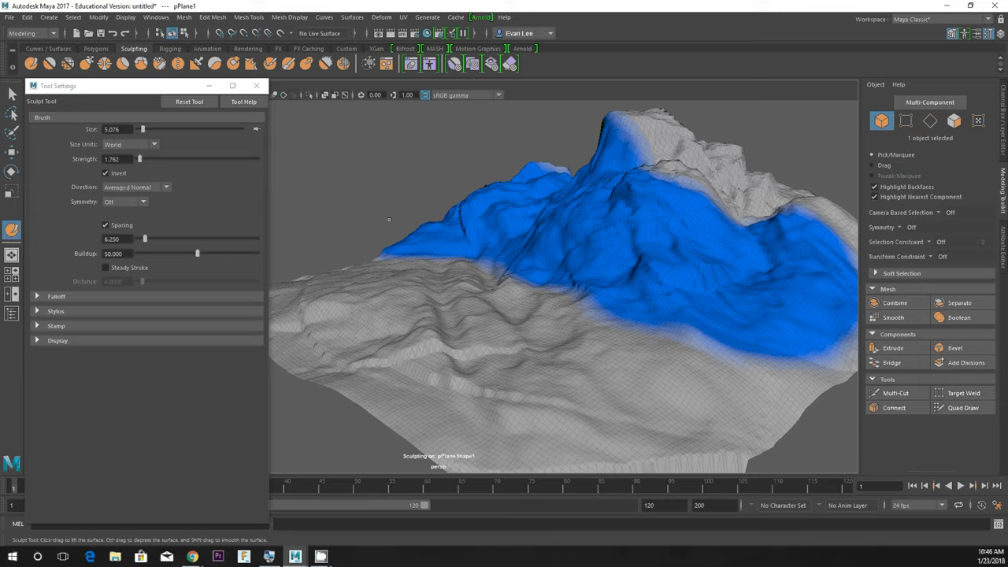
mouse_move(307, 119)
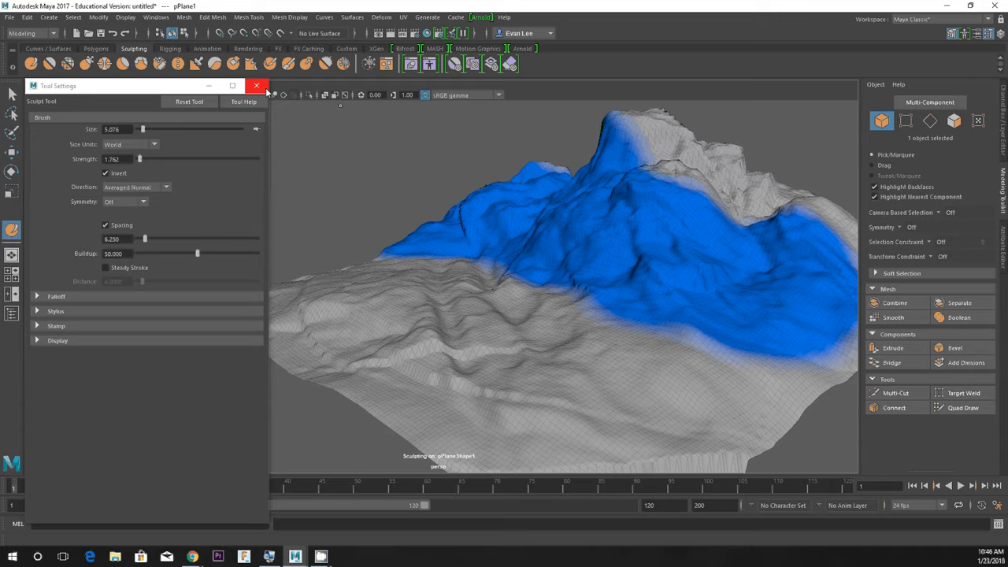
mouse_move(290, 85)
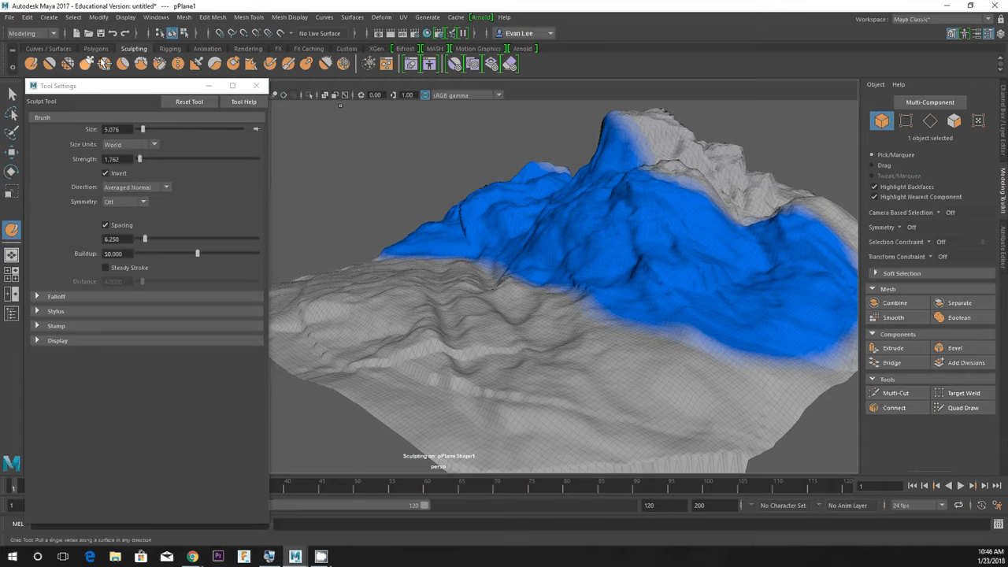
click(96, 48)
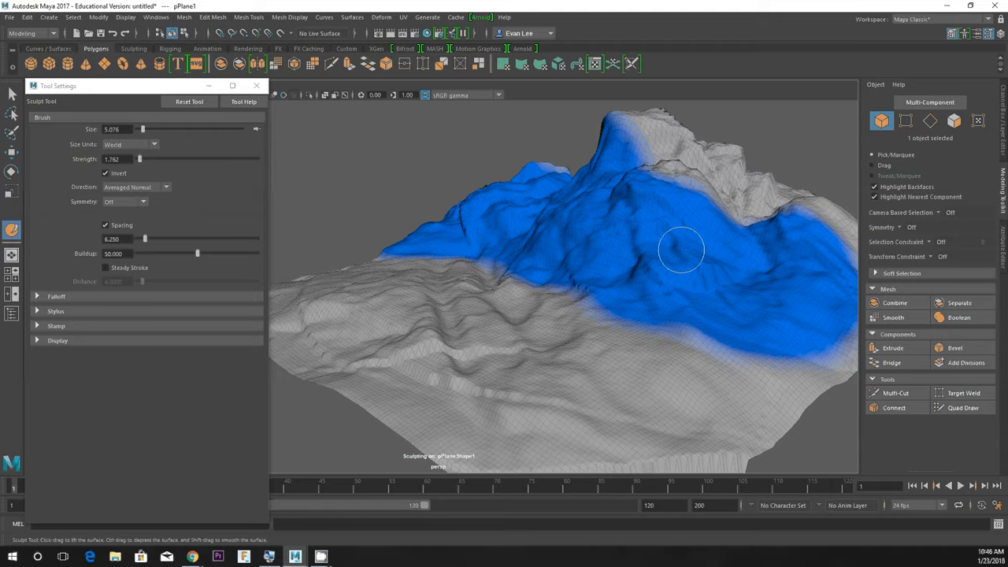
drag(681, 250, 589, 247)
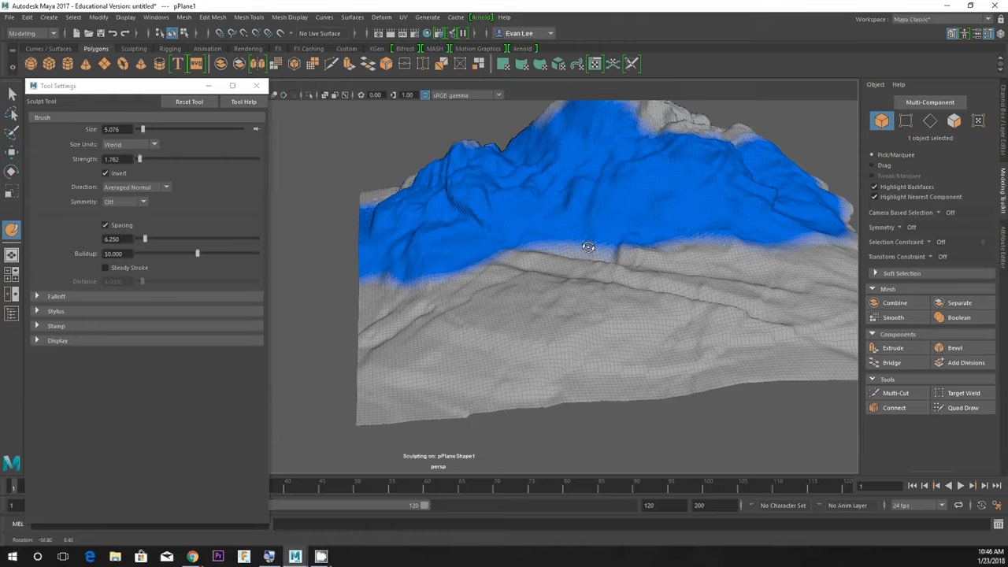
drag(588, 247, 586, 297)
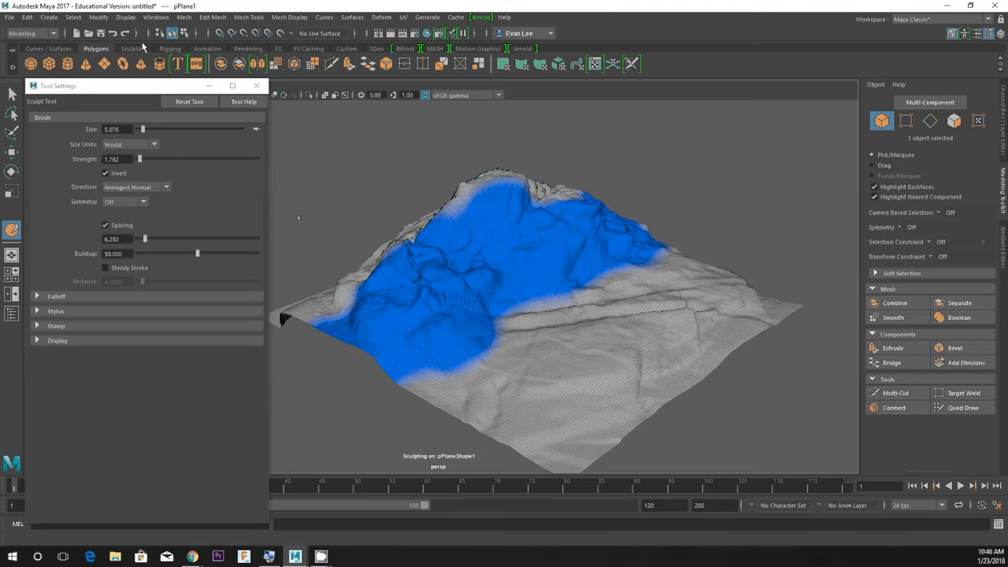
click(134, 48)
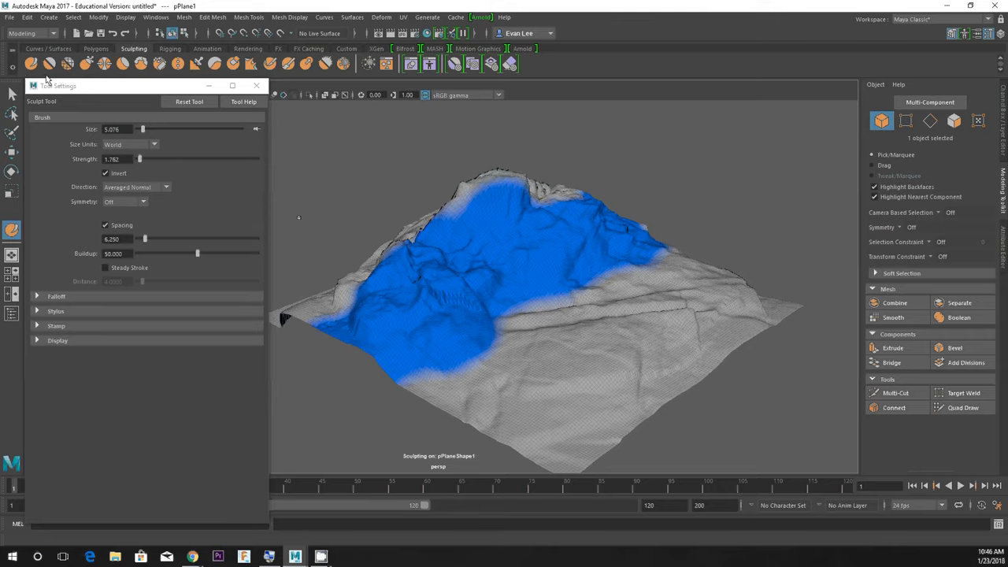
mouse_move(197, 87)
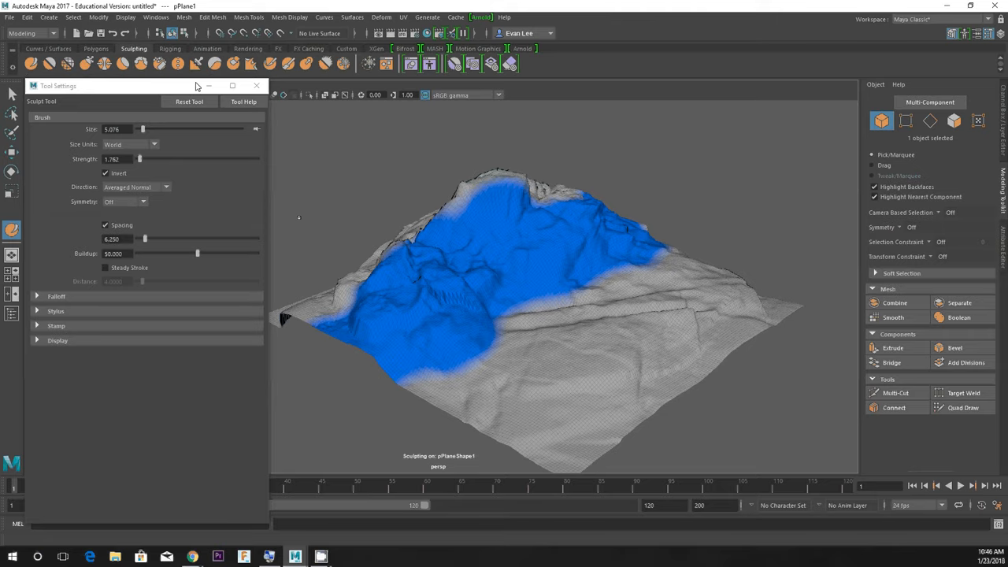